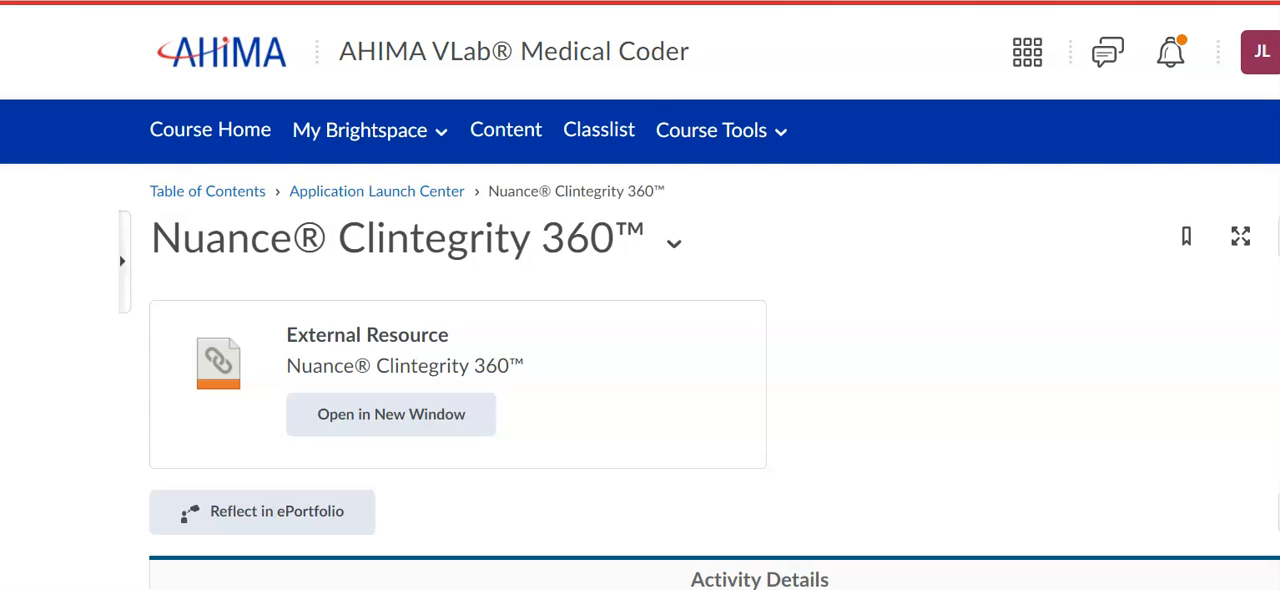
- Scroll down through the welcome page's version and group information
{"action": "scroll", "scroll_direction": "down", "scroll_amount": 3}
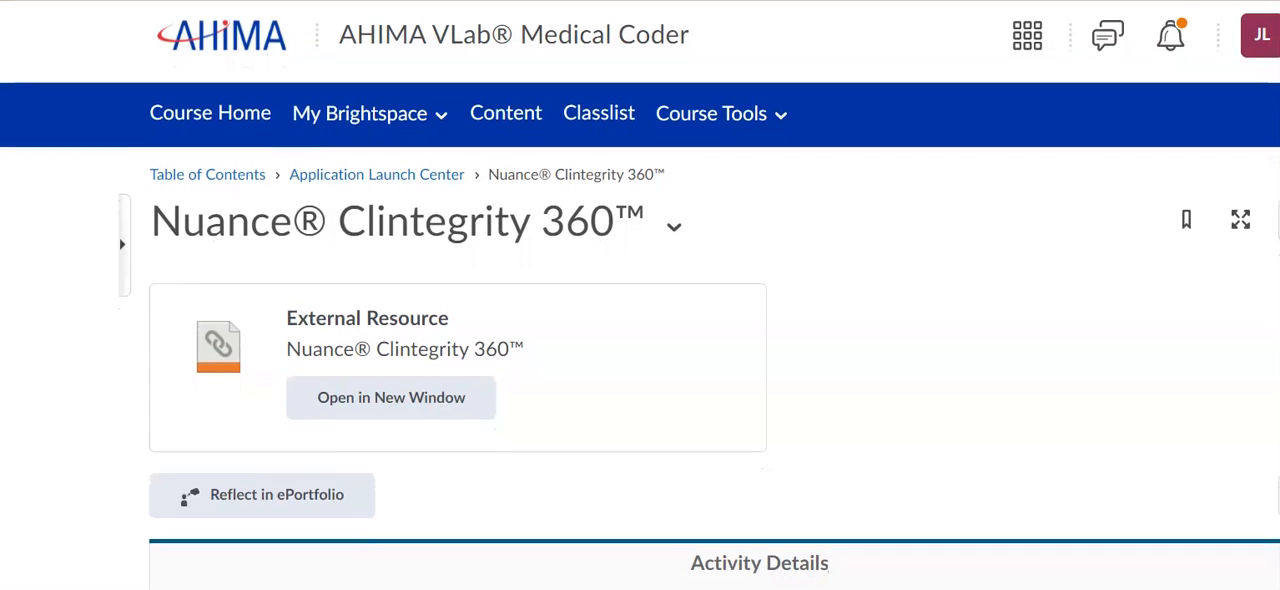
{"action": "scroll", "scroll_direction": "down", "scroll_amount": 3}
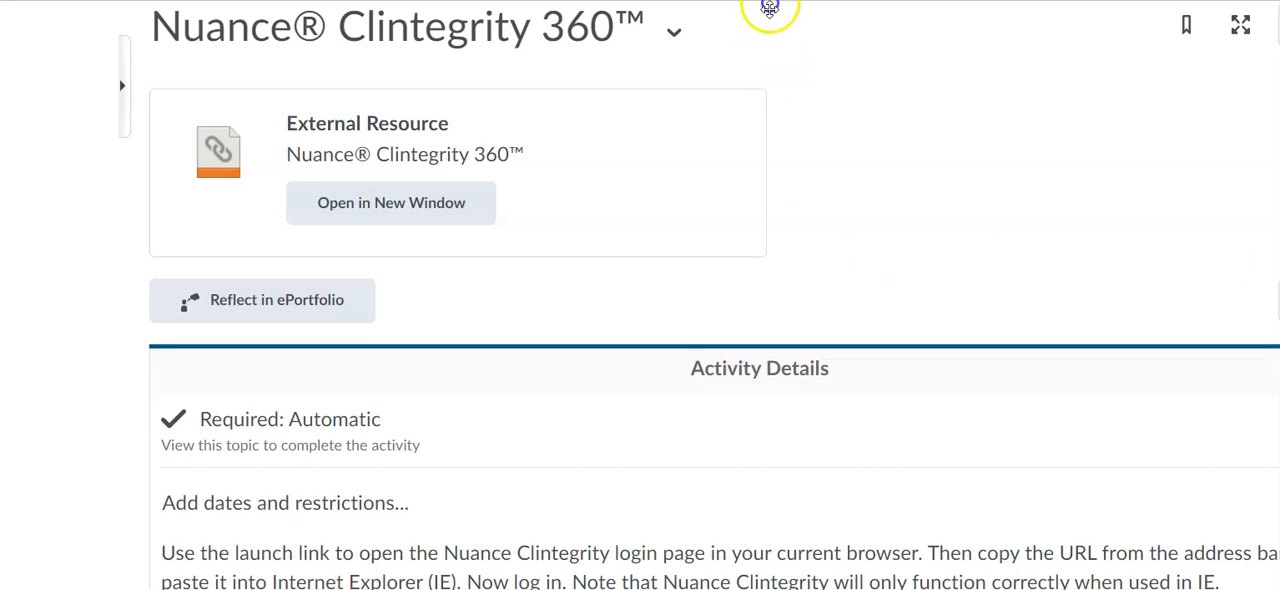
{"action": "scroll", "scroll_direction": "down", "scroll_amount": 3}
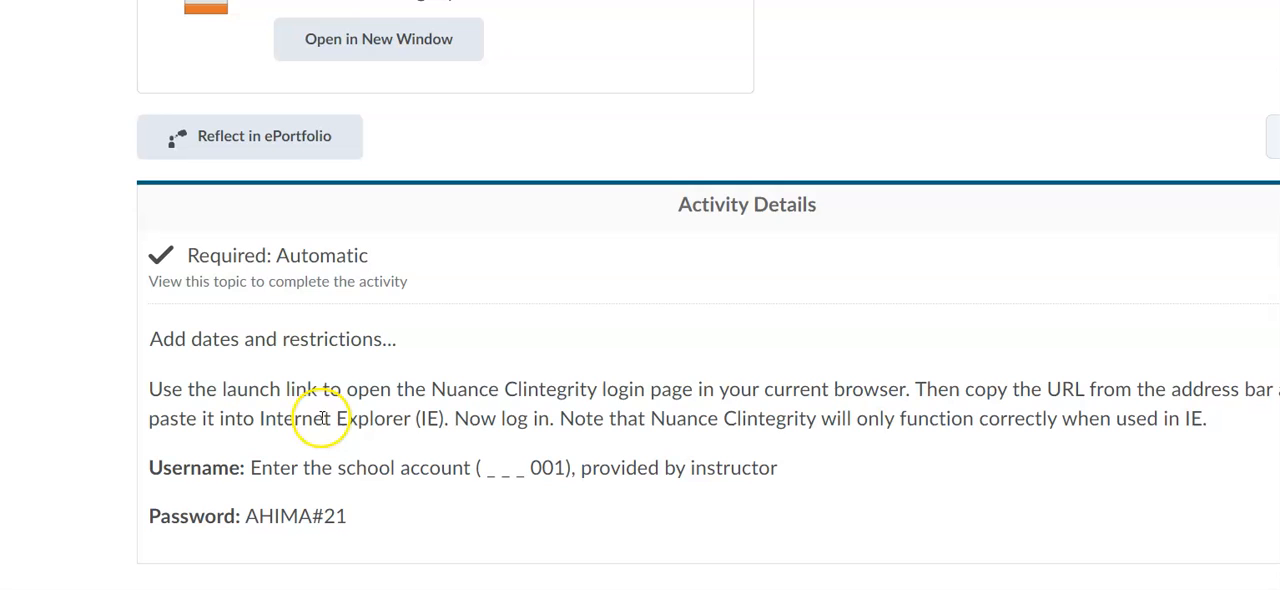
{"action": "mouse_move", "coordinate": [538, 496]}
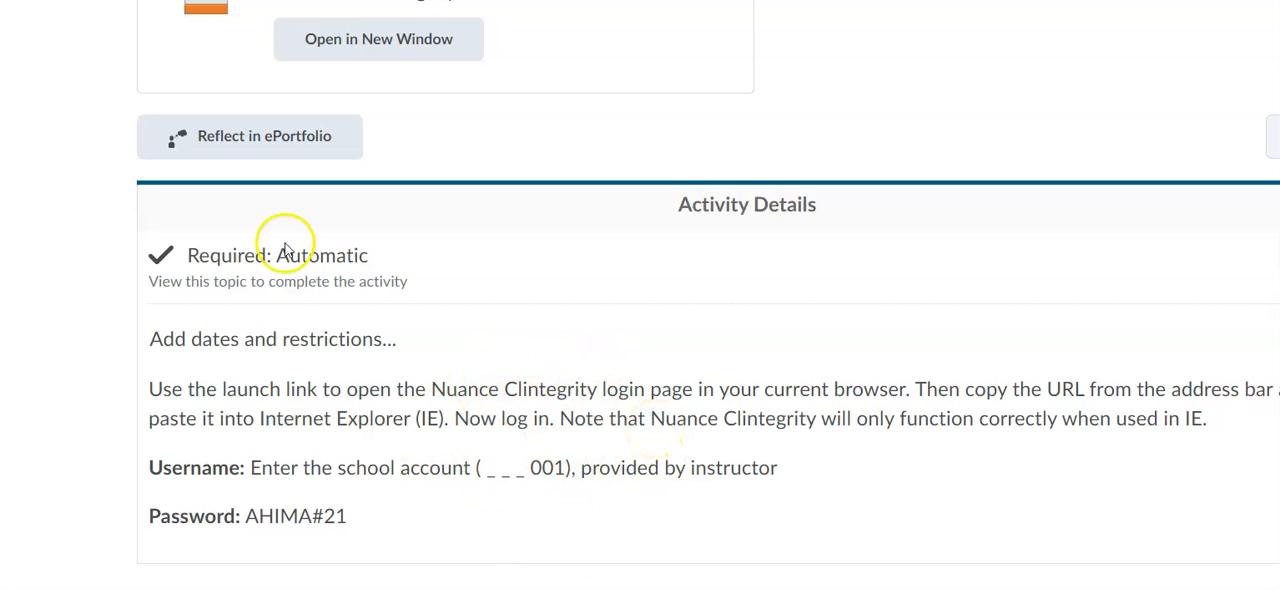
{"action": "mouse_move", "coordinate": [328, 540]}
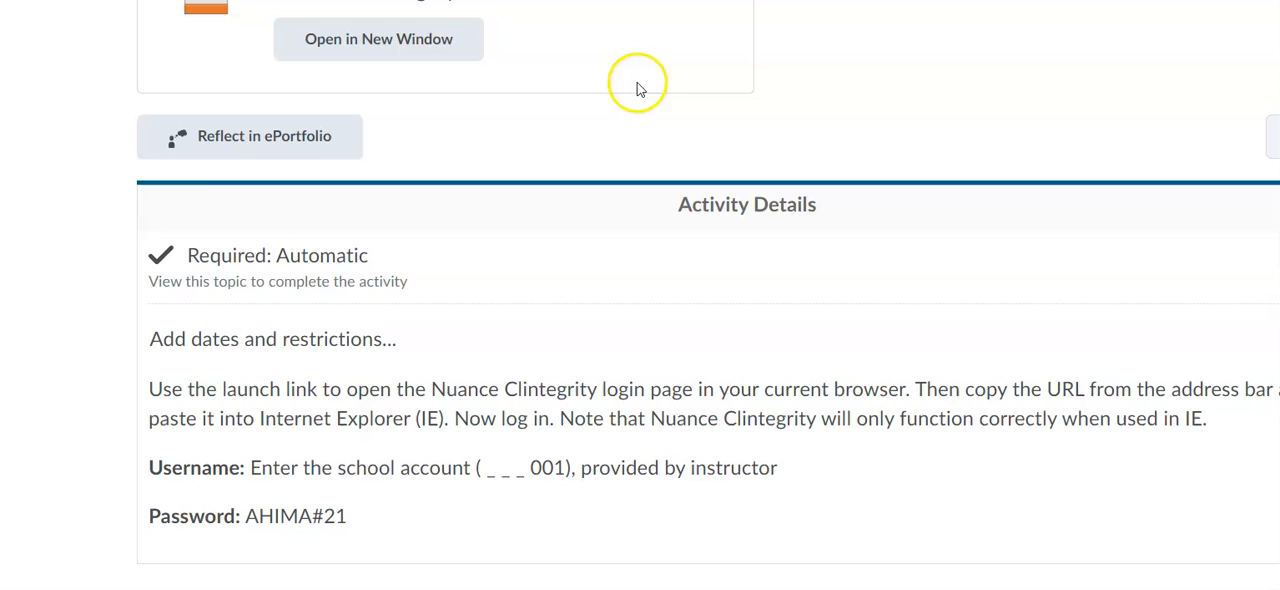
{"action": "mouse_move", "coordinate": [248, 18]}
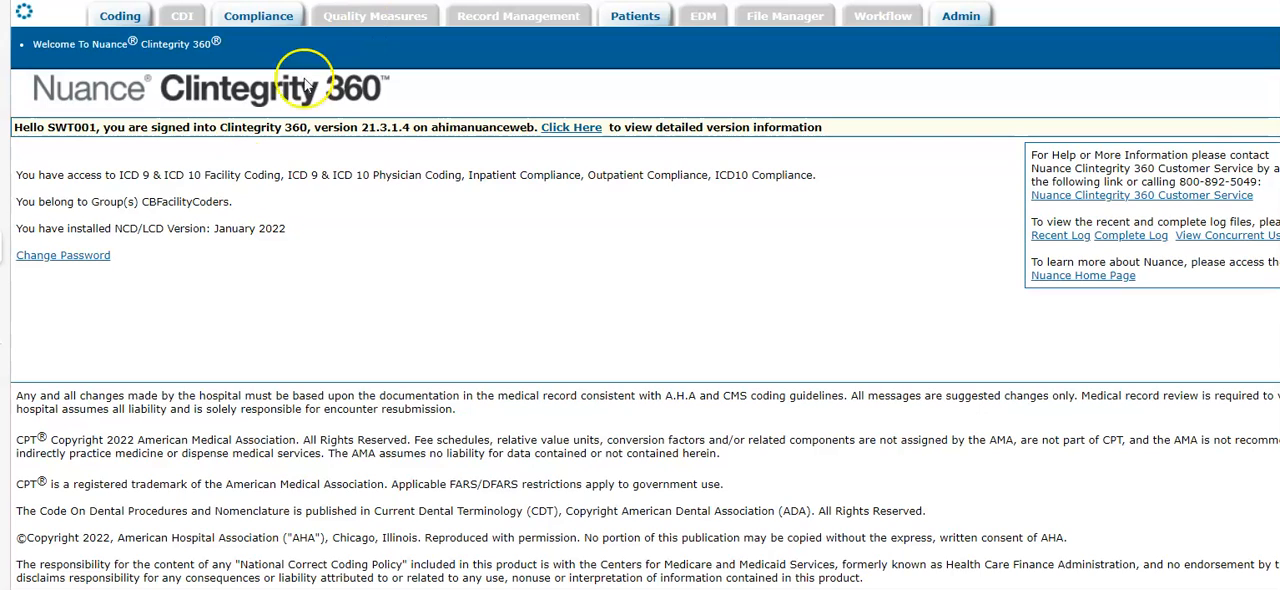
{"action": "mouse_move", "coordinate": [120, 16]}
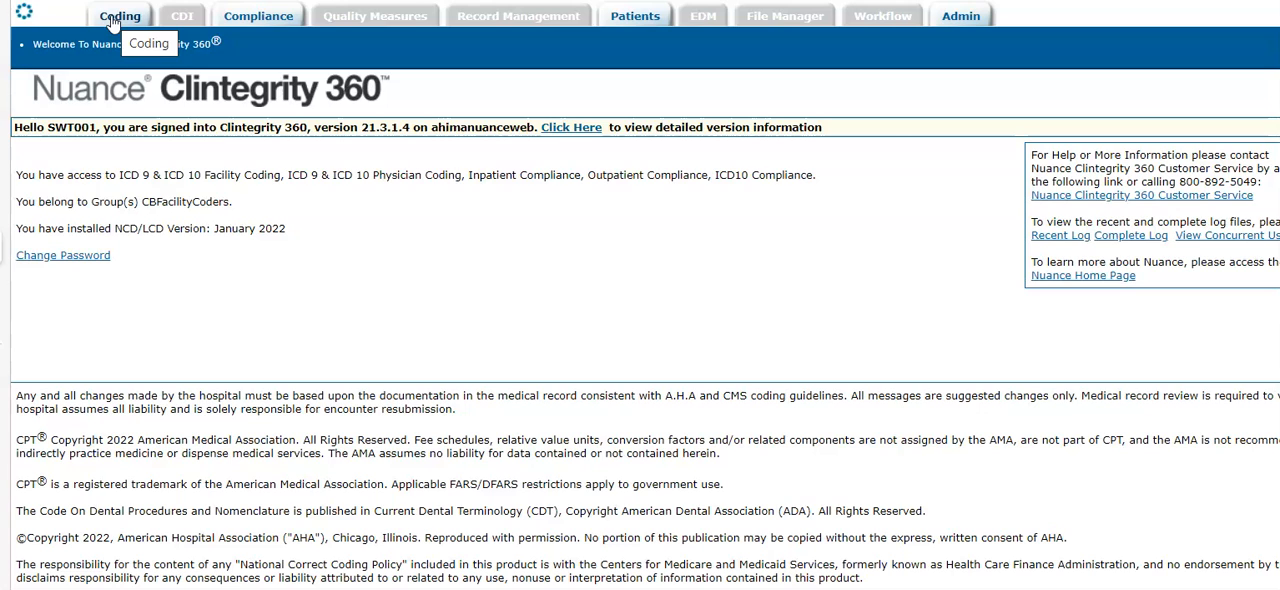
- Show the Coding module's View Encounters list of patient accounts
{"action": "left_click", "coordinate": [120, 16]}
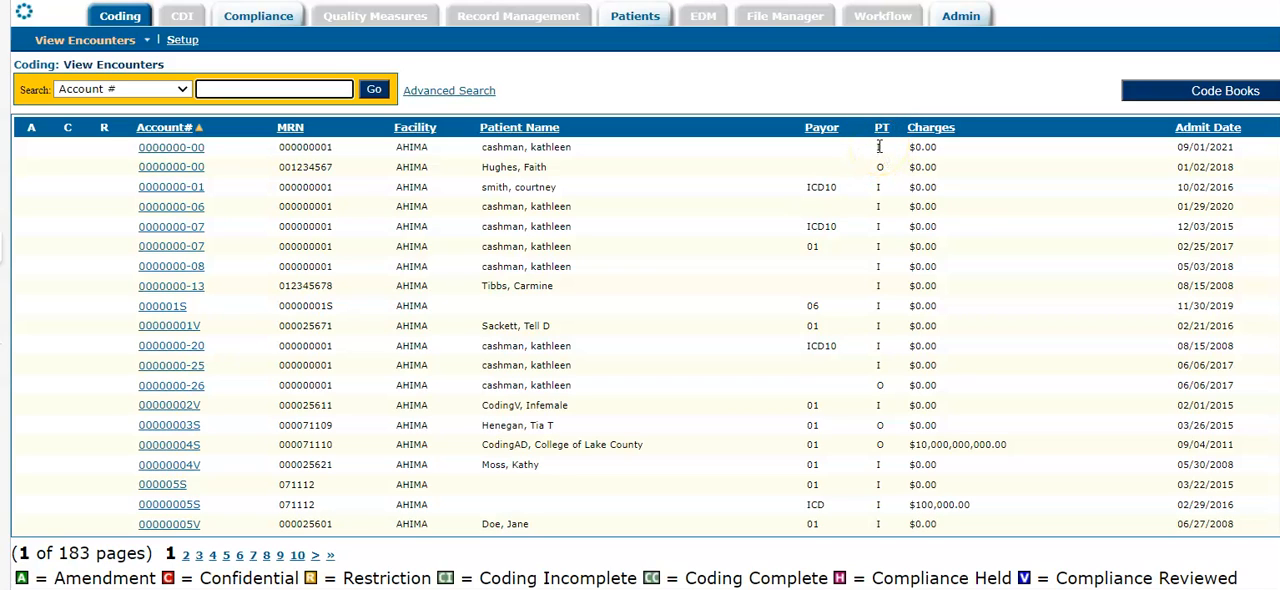
{"action": "mouse_move", "coordinate": [880, 168]}
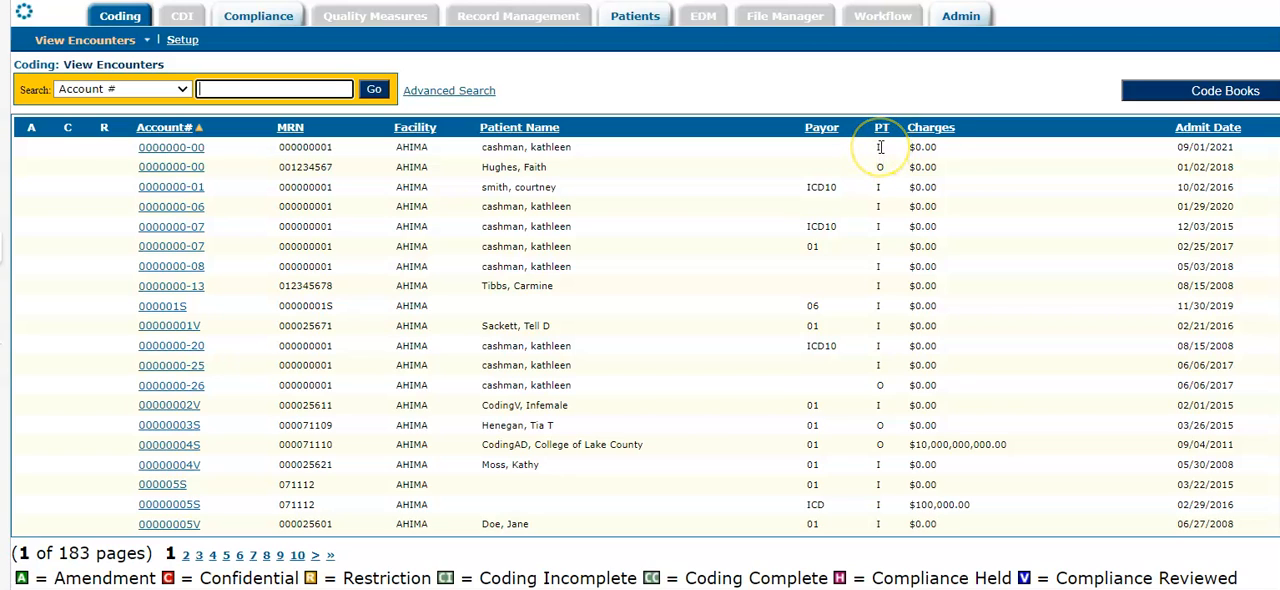
{"action": "mouse_move", "coordinate": [168, 156]}
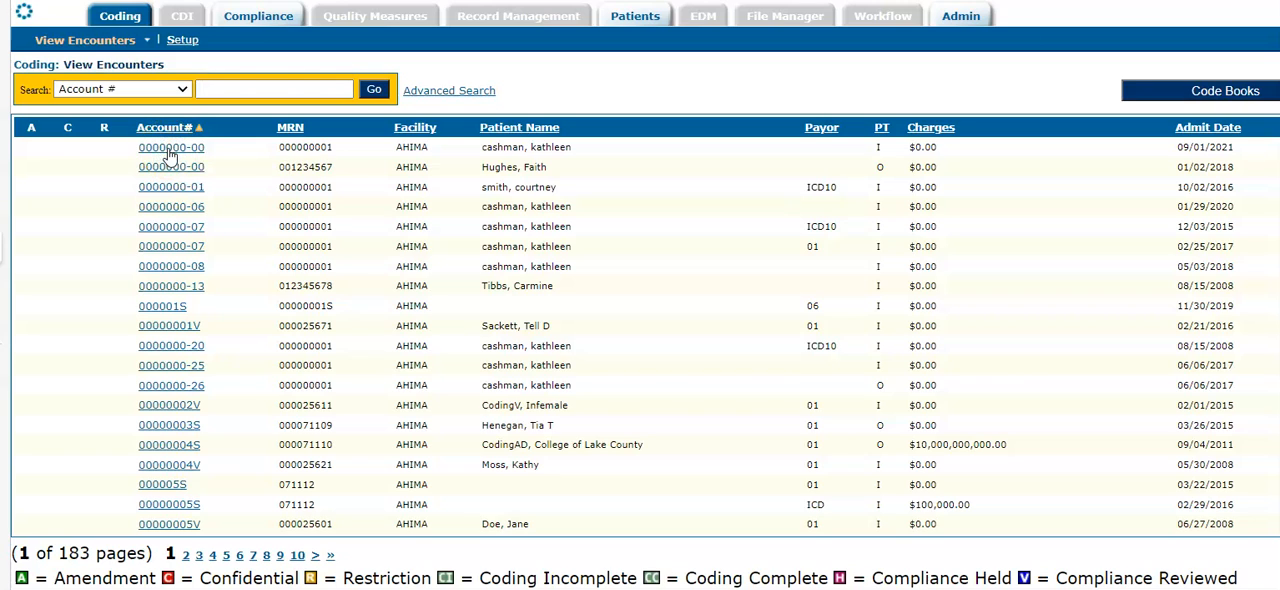
- Bring up account 0000000-00 for coding and answer the unsaved-changes prompt
{"action": "left_click", "coordinate": [172, 148]}
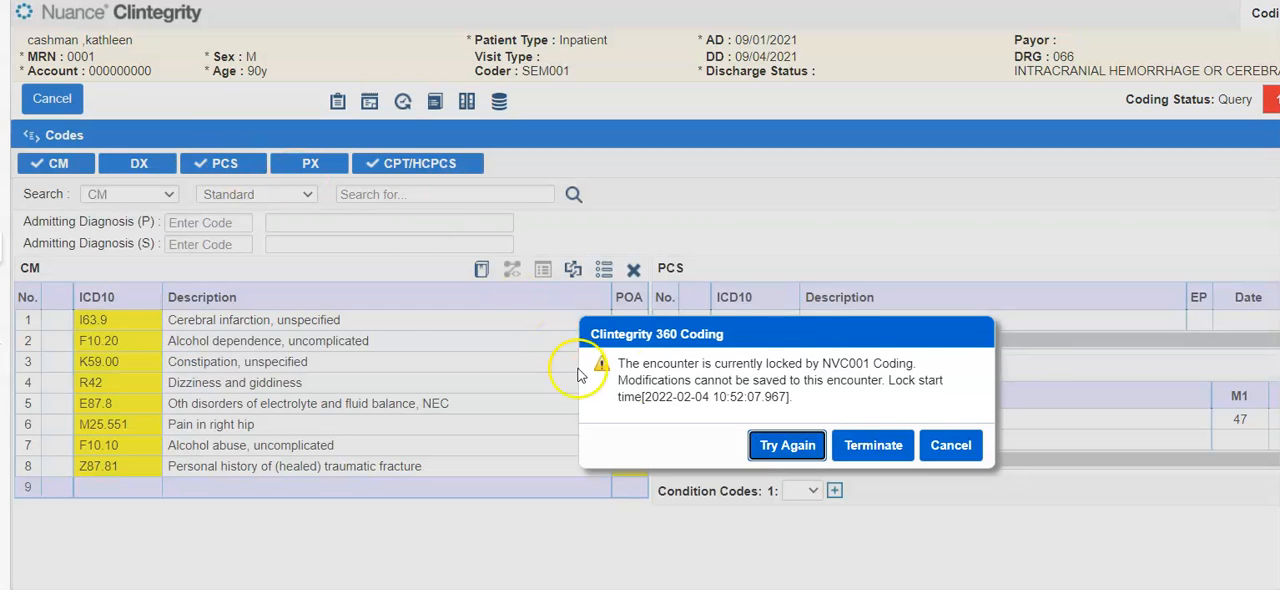
{"action": "mouse_move", "coordinate": [880, 432]}
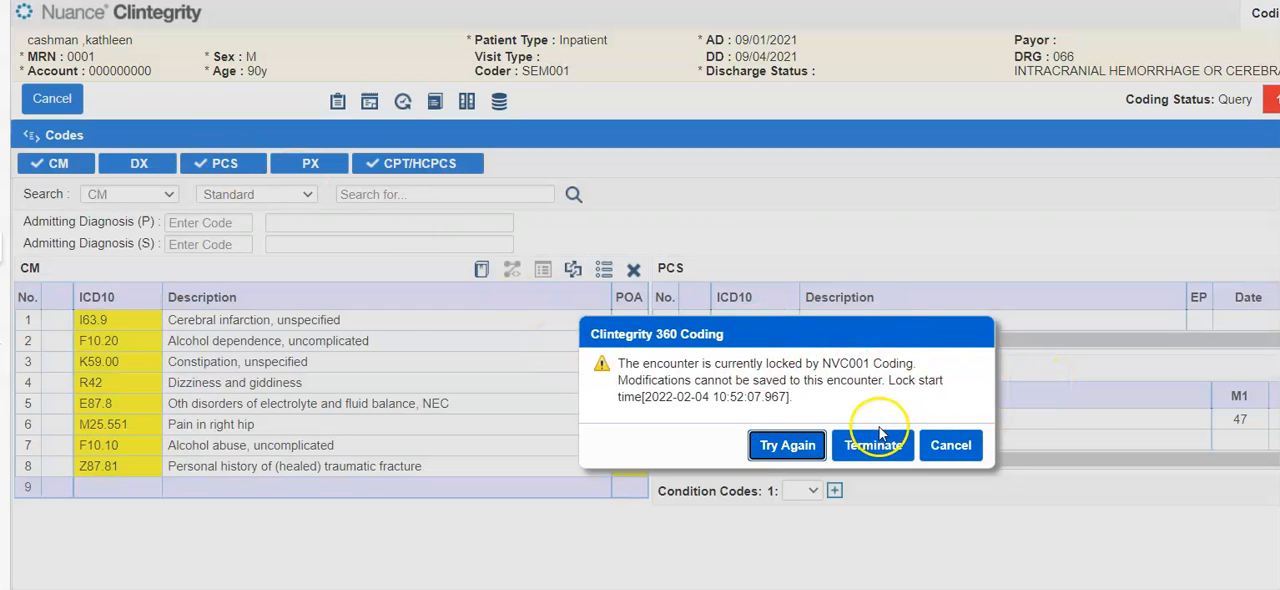
{"action": "mouse_move", "coordinate": [888, 378]}
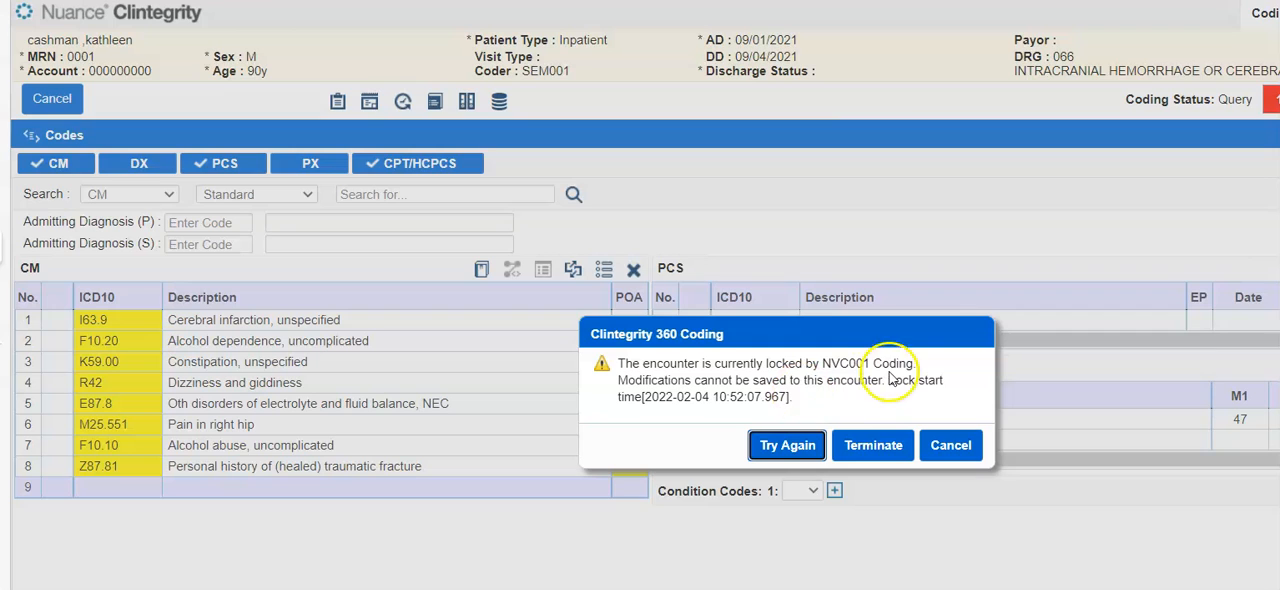
{"action": "mouse_move", "coordinate": [900, 378]}
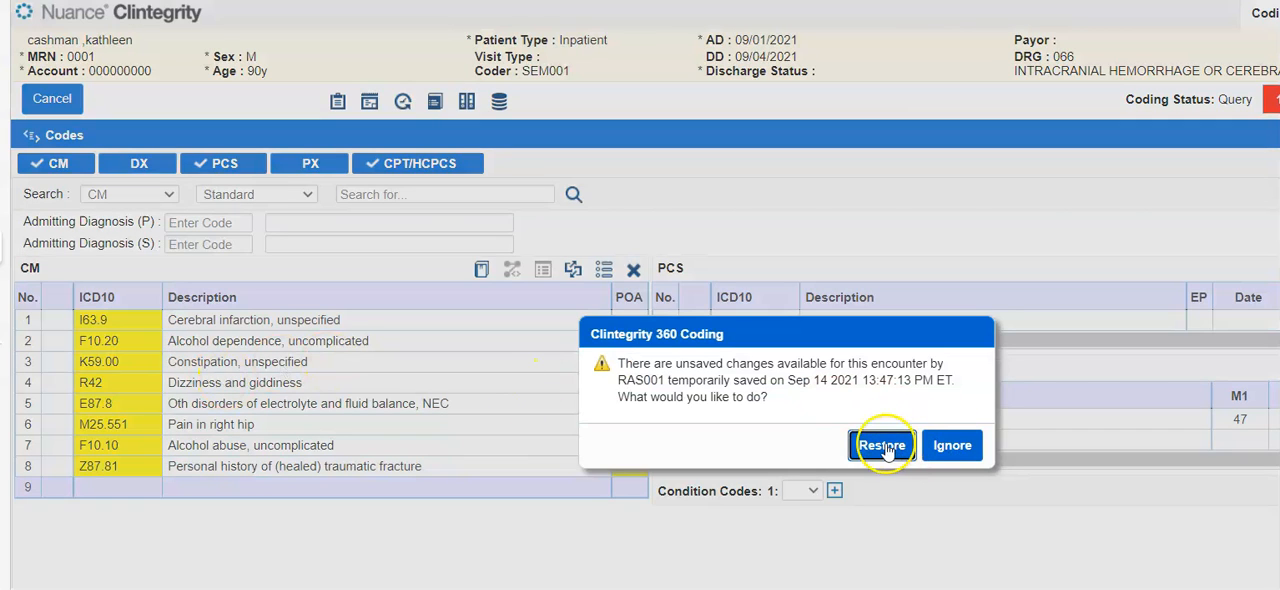
{"action": "left_click", "coordinate": [880, 444]}
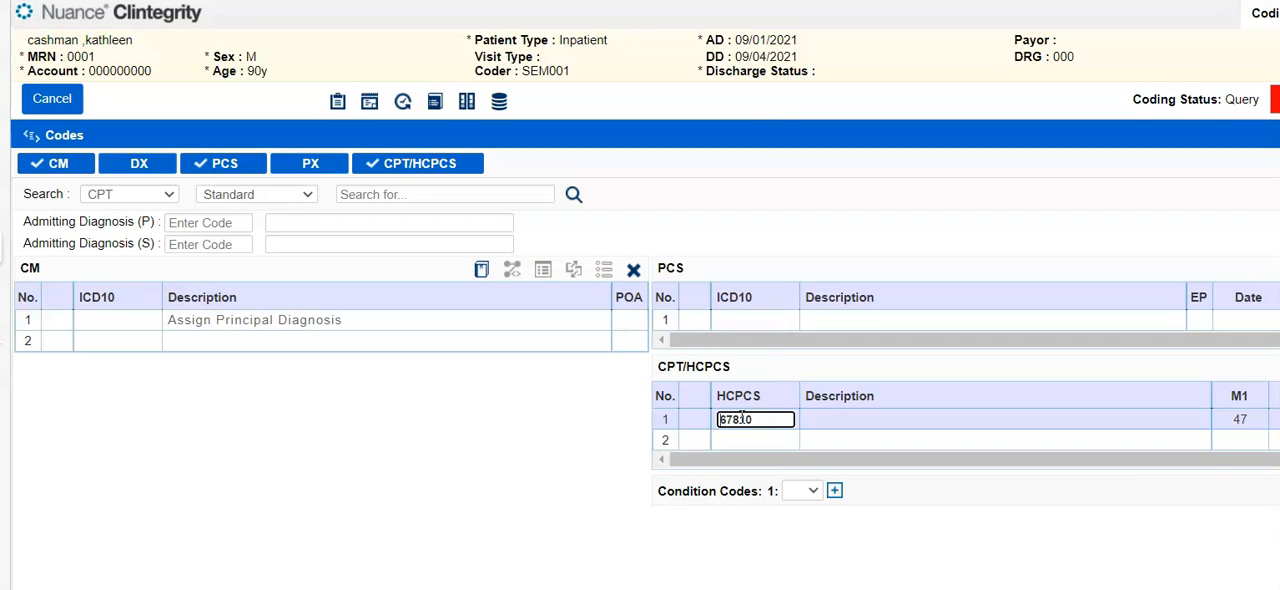
- Remove the leftover HCPCS code 87830 and move into the CM diagnosis grid
{"action": "key", "text": "Backspace"}
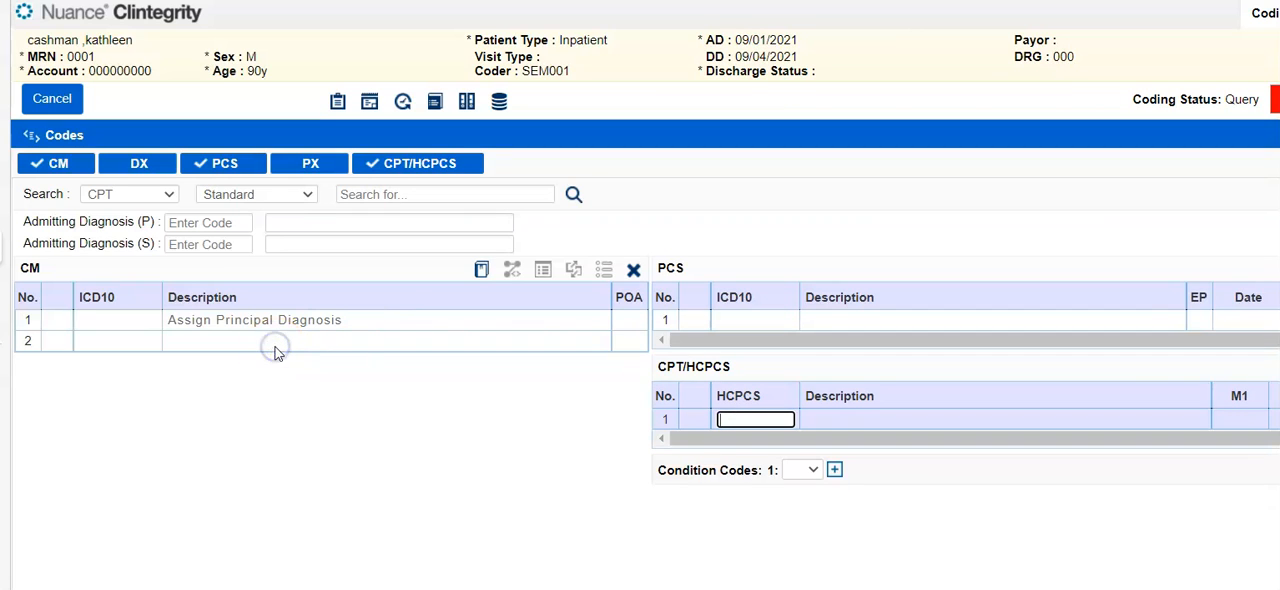
{"action": "left_click", "coordinate": [254, 320]}
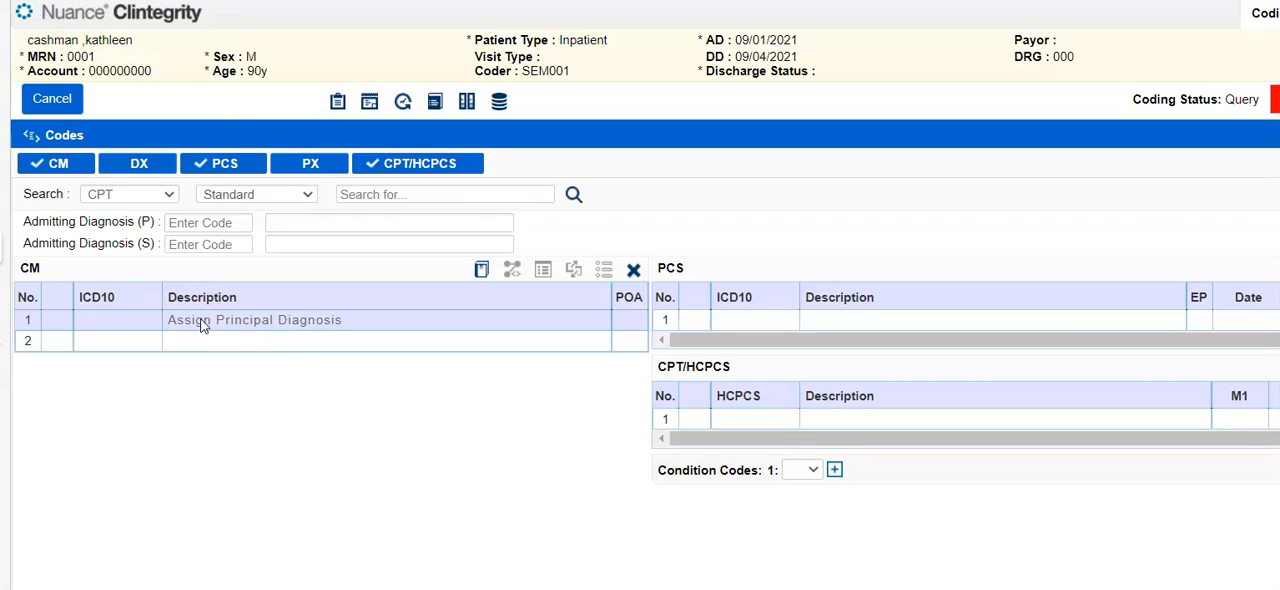
- Enter F43.21 as principal diagnosis and R45.851 suicidal ideations as the second code
{"action": "left_click", "coordinate": [116, 320]}
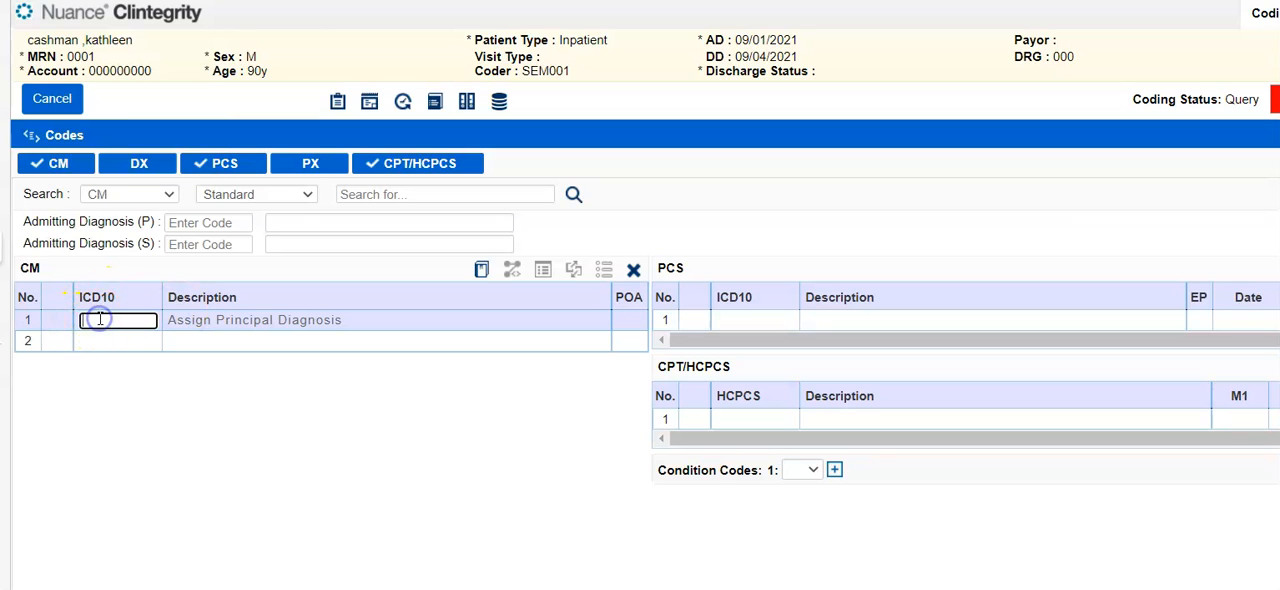
{"action": "type", "text": "F43.21"}
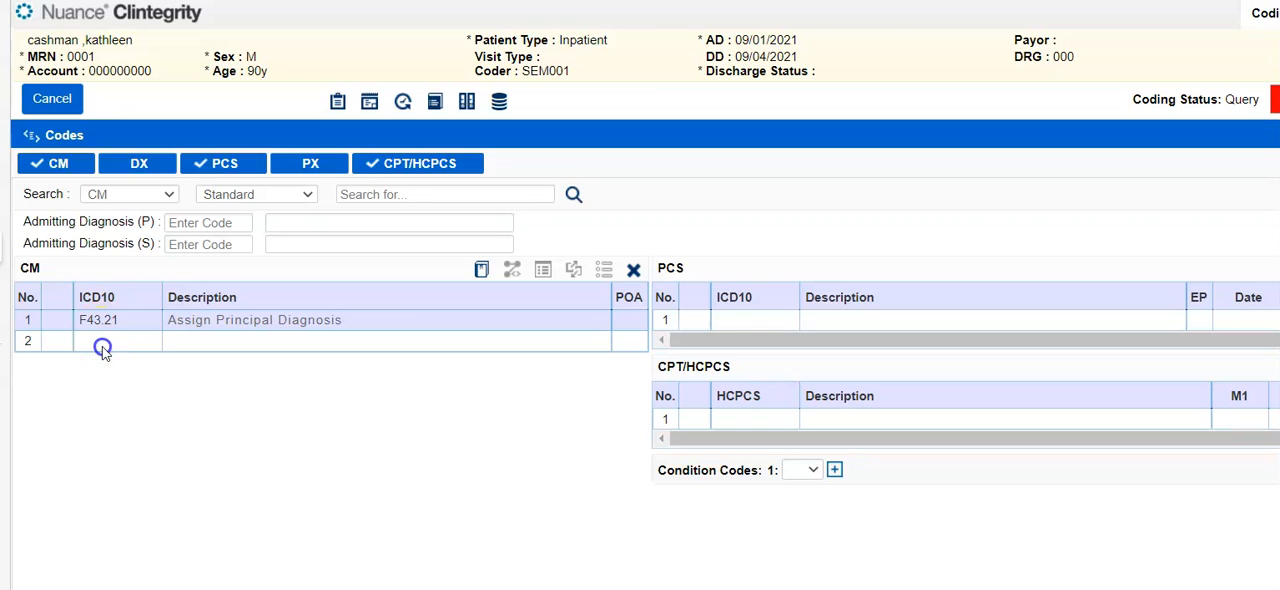
{"action": "left_click", "coordinate": [104, 340]}
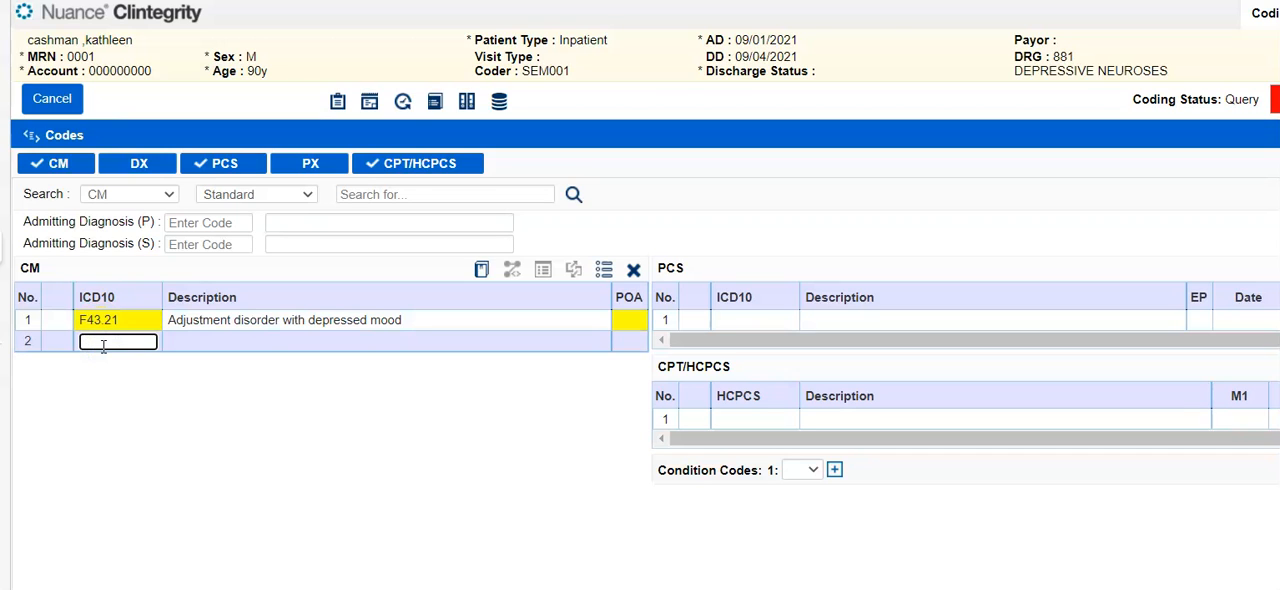
{"action": "type", "text": "R45"}
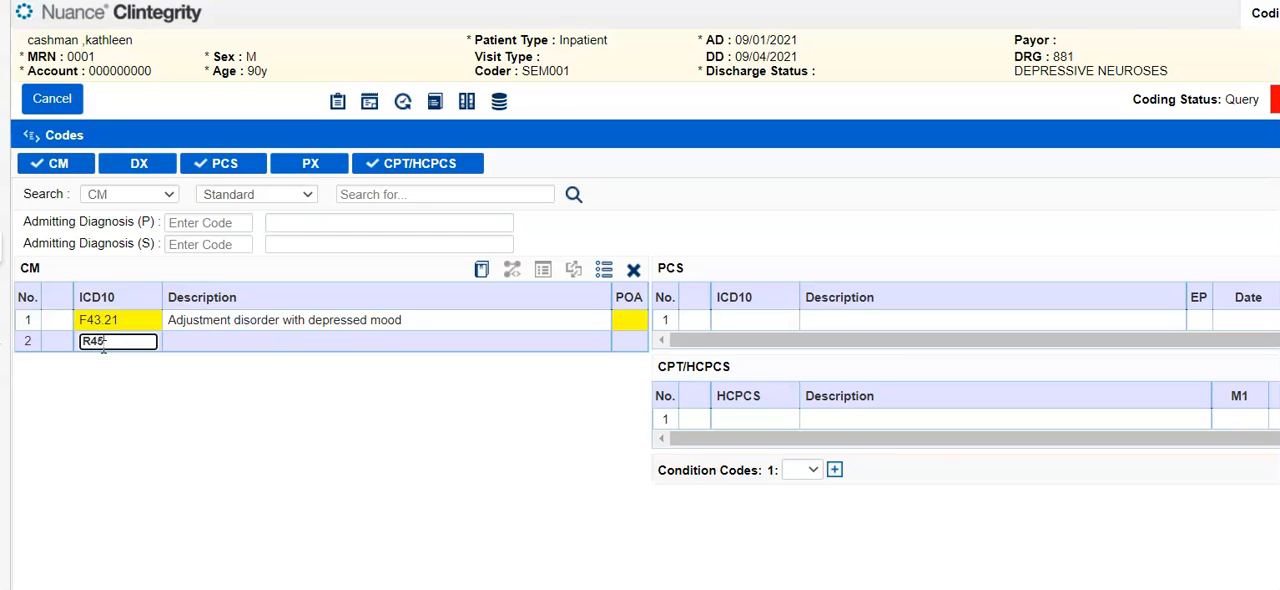
{"action": "type", "text": "851"}
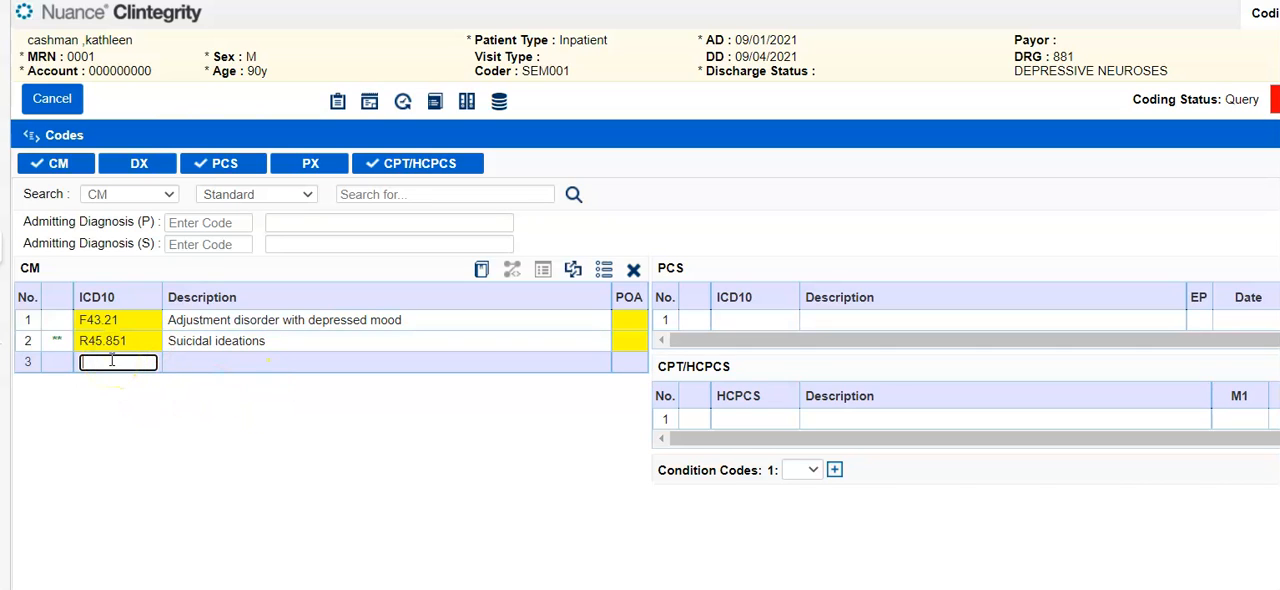
- Add F60.7 dependent personality disorder and F10.10 alcohol abuse to the diagnosis list
{"action": "type", "text": "F60.7"}
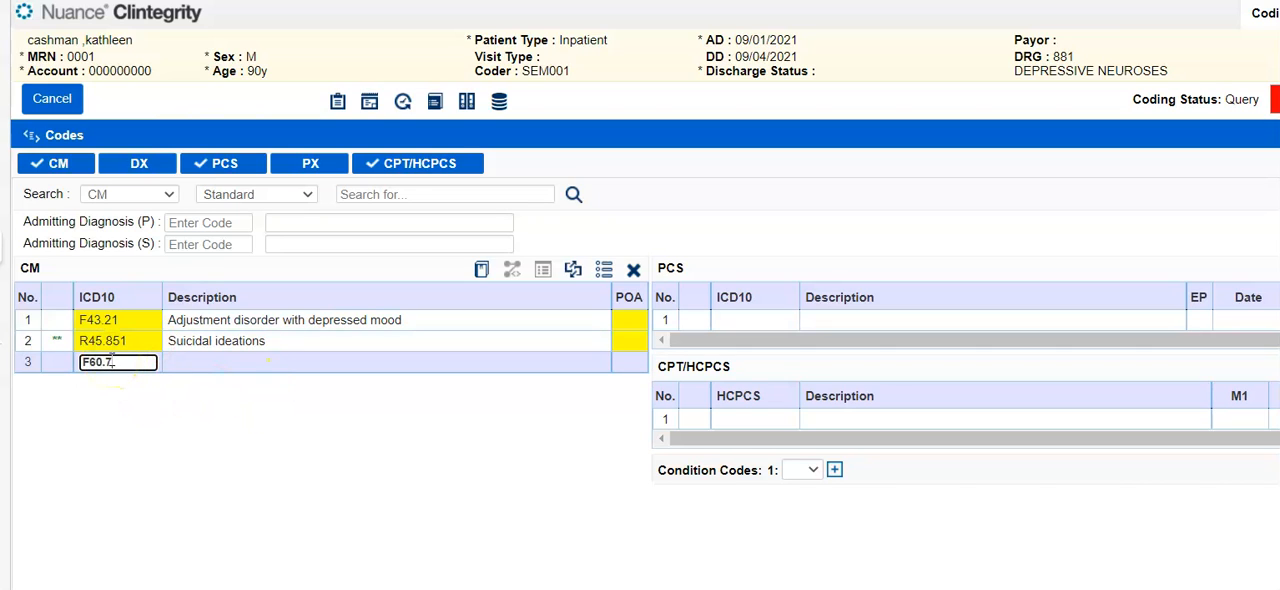
{"action": "key", "text": "enter"}
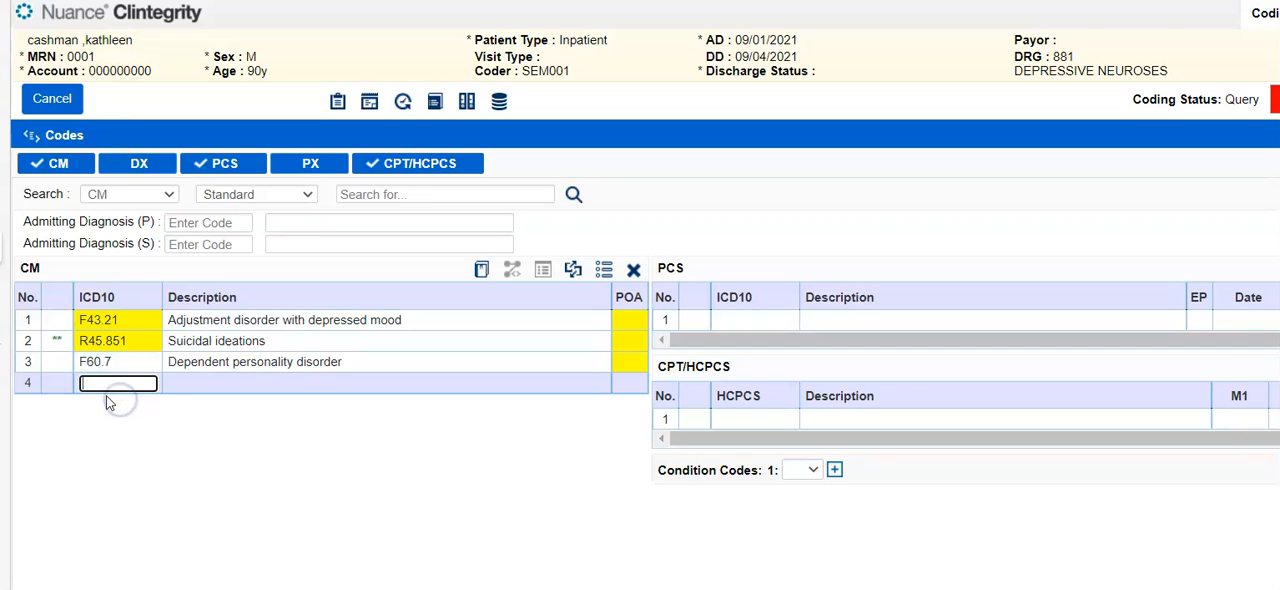
{"action": "type", "text": "F10.10"}
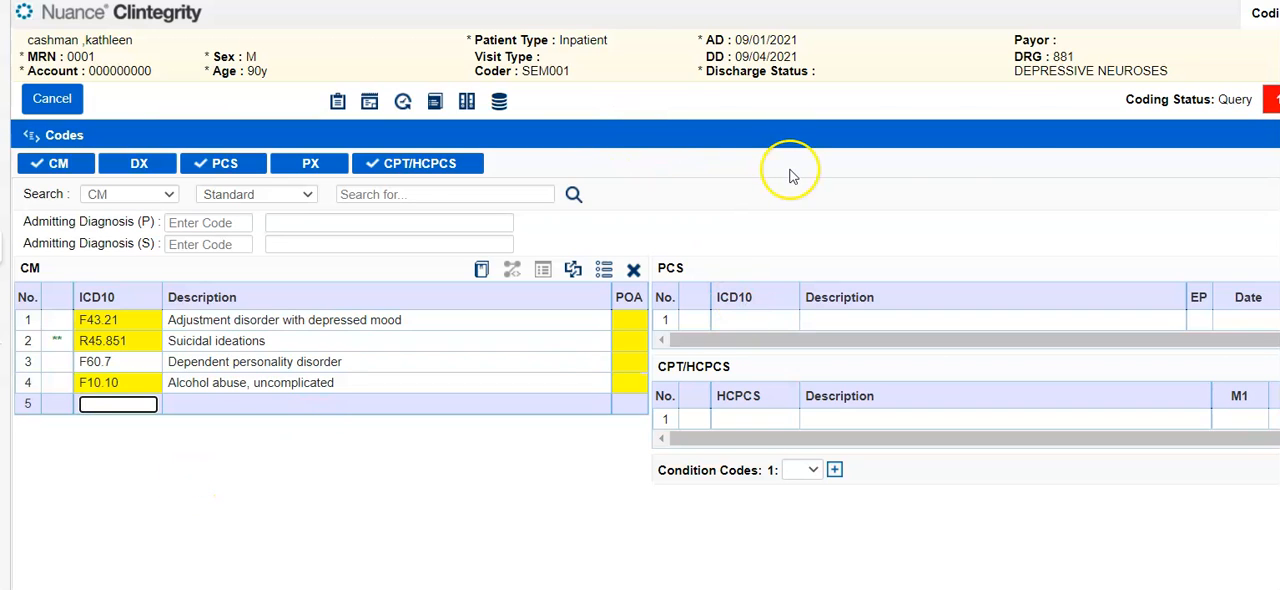
{"action": "mouse_move", "coordinate": [1036, 56]}
{"action": "type", "text": "A"}
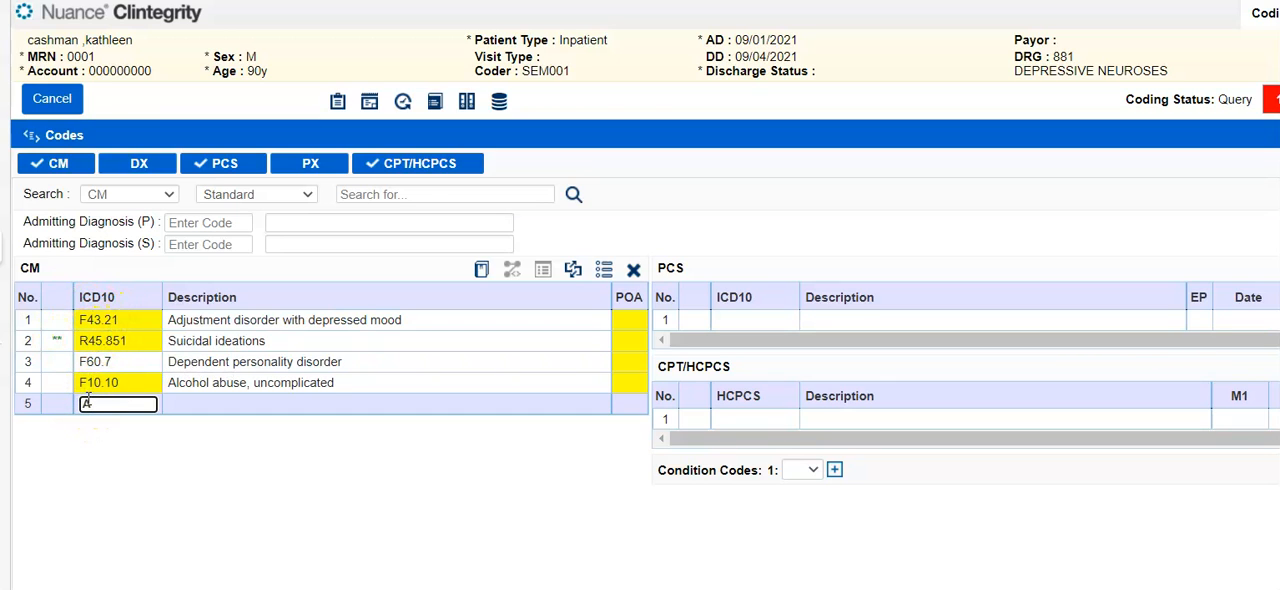
- Enter sepsis code A41.8 and correct it to A41.9
{"action": "type", "text": "41.8"}
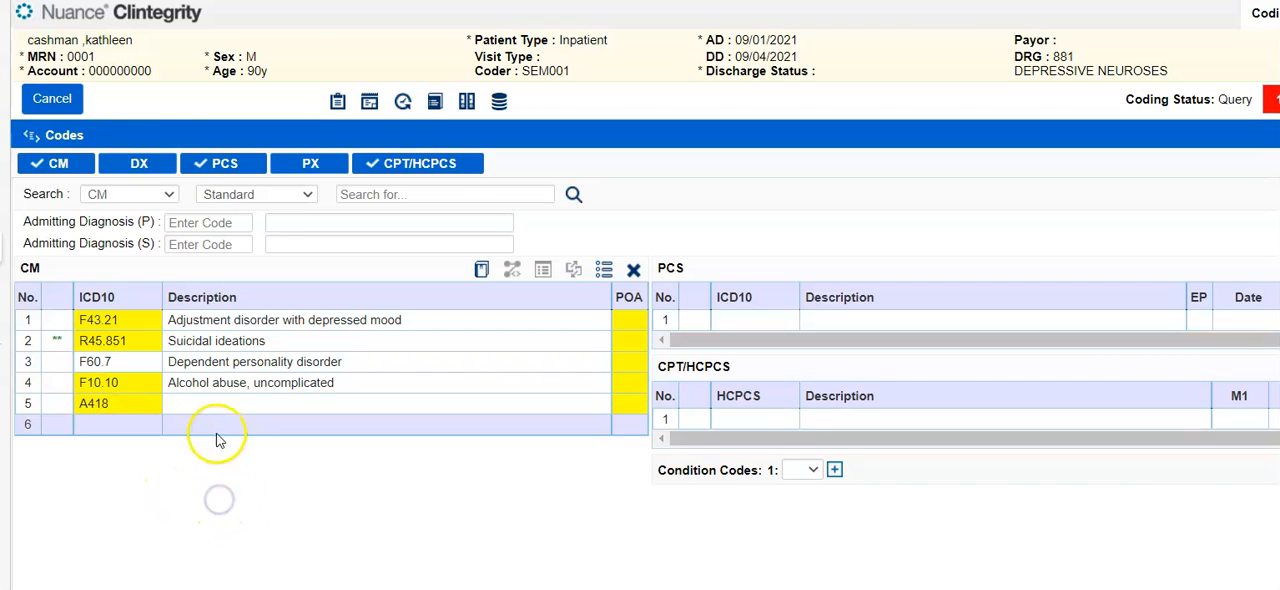
{"action": "double_click", "coordinate": [108, 404]}
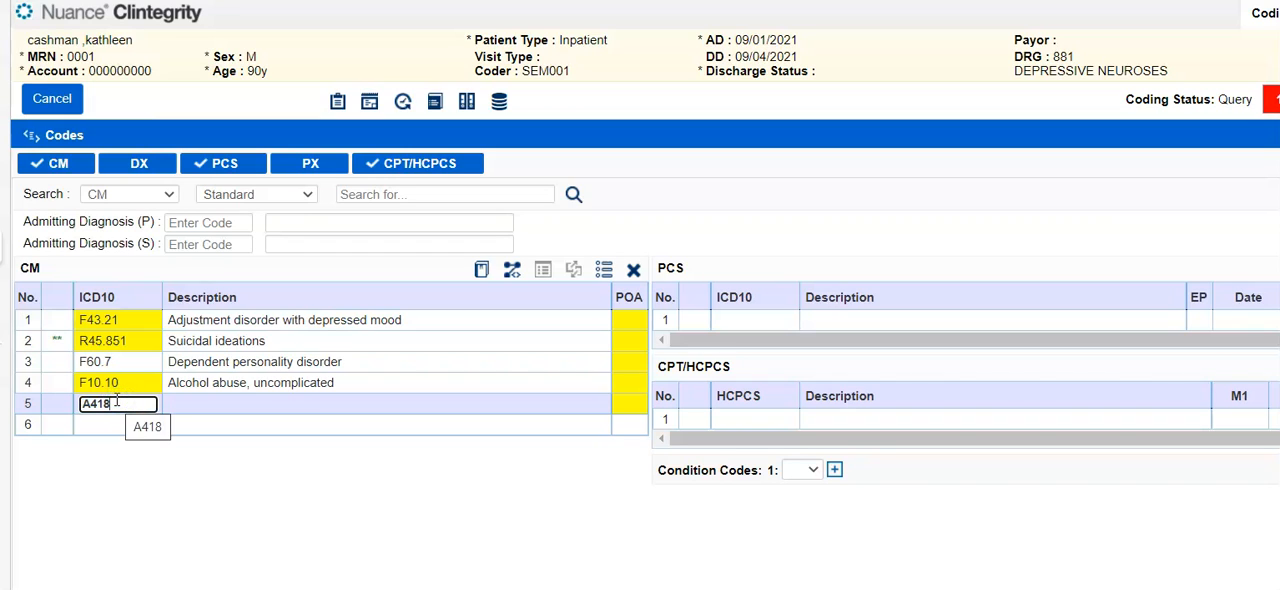
{"action": "type", "text": "A41.9"}
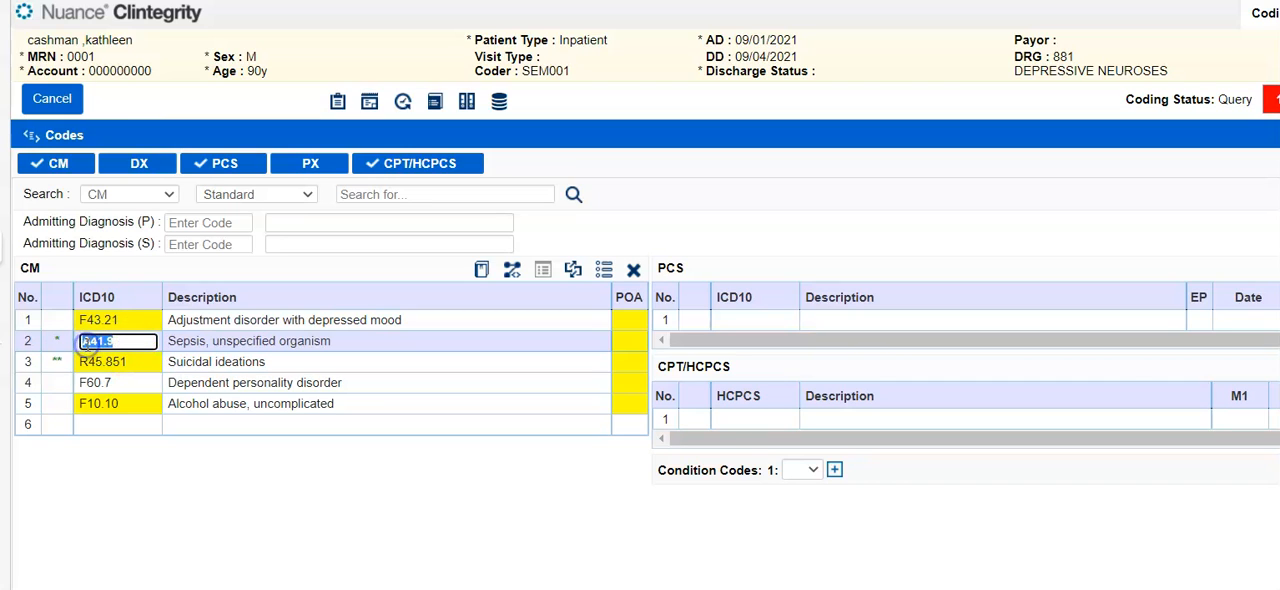
{"action": "type", "text": "A41.9"}
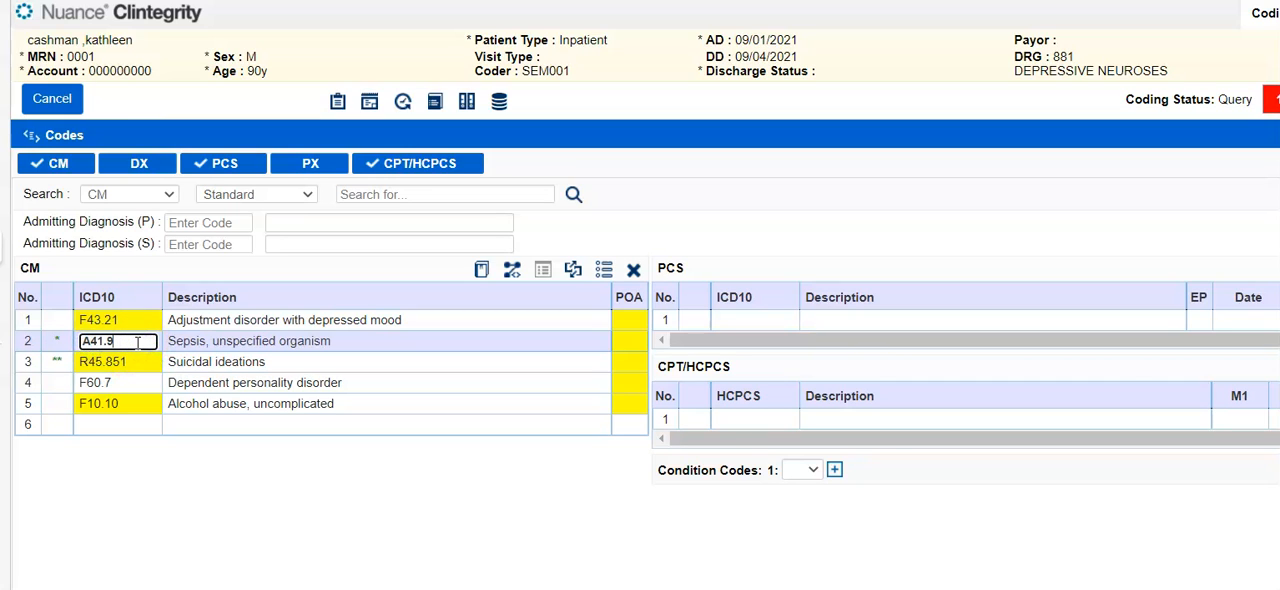
- Replace the A41.9 sepsis code with E11.41 type 2 diabetes with mononeuropathy
{"action": "key", "text": "BackSpace"}
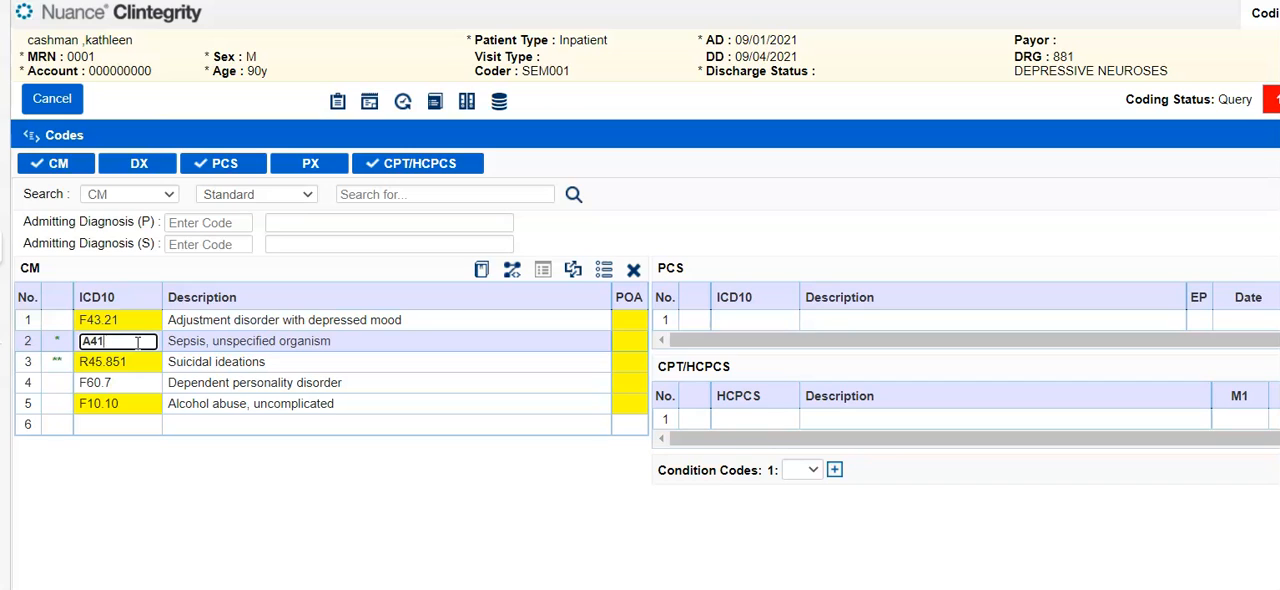
{"action": "key", "text": "backspace"}
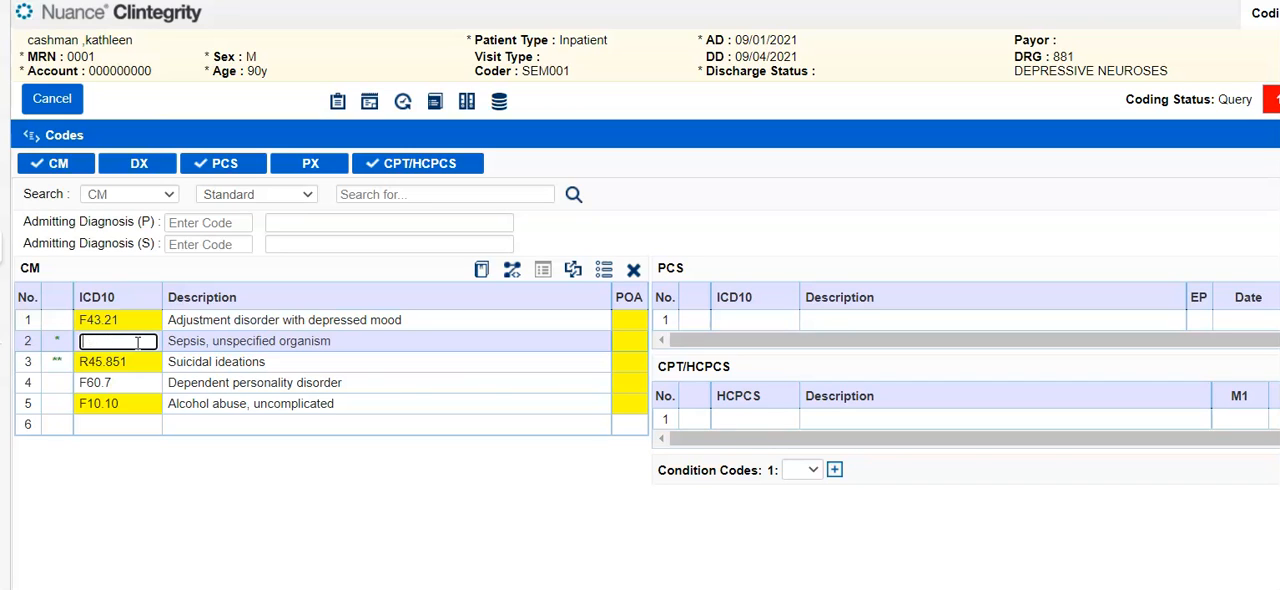
{"action": "type", "text": "E"}
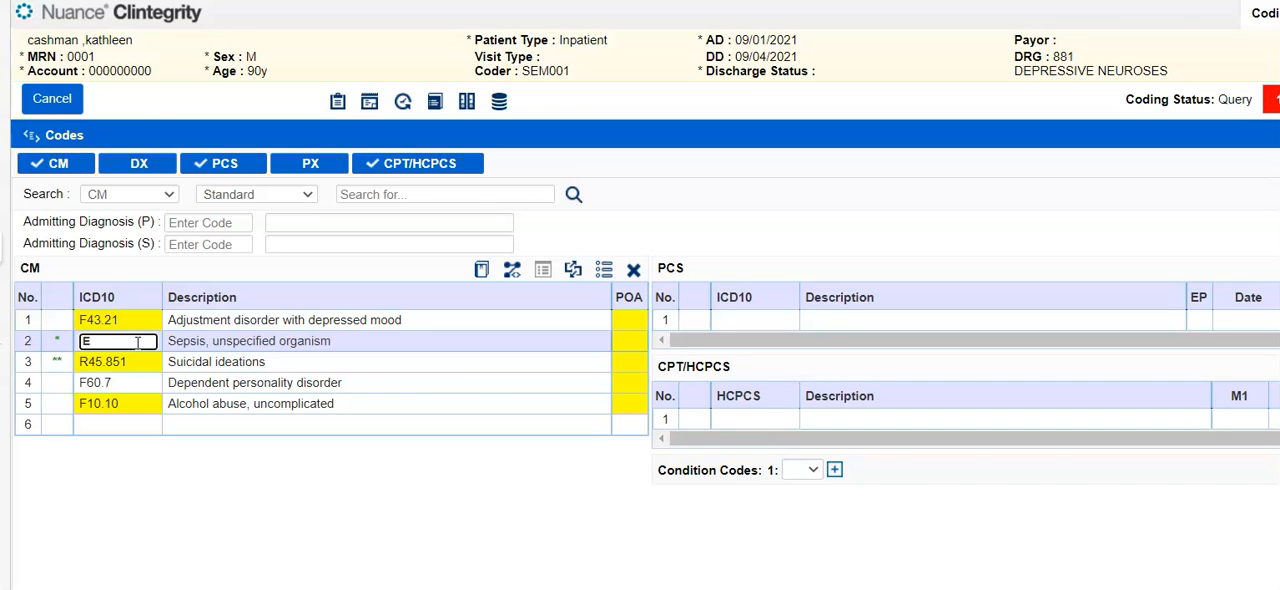
{"action": "type", "text": "11.41"}
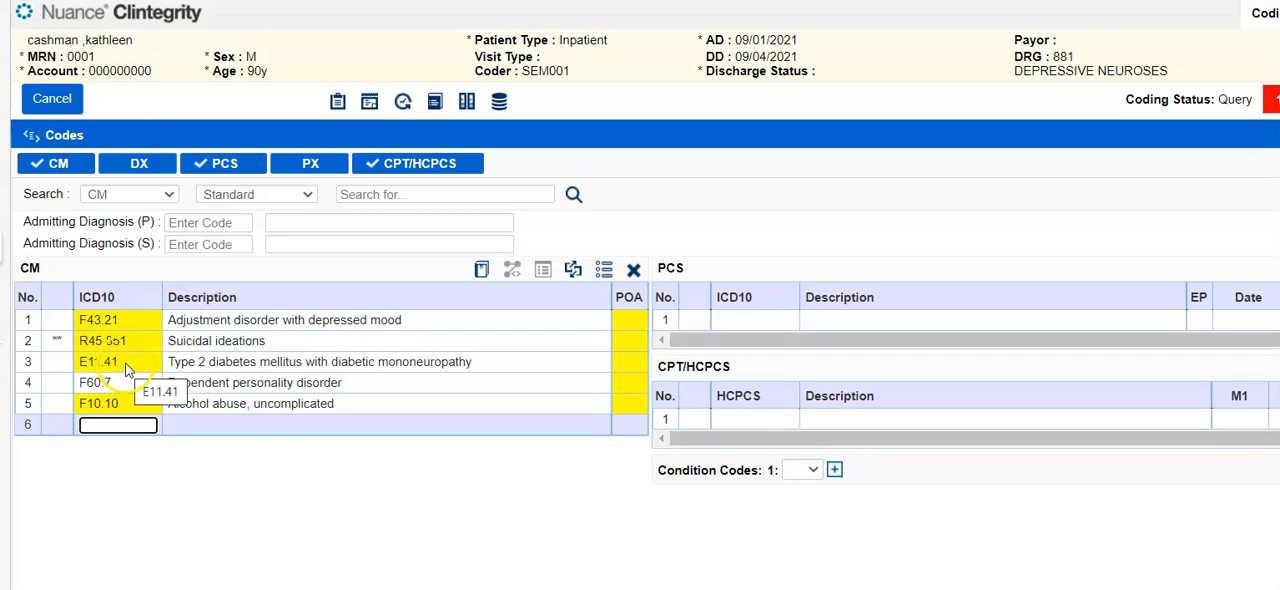
{"action": "left_click", "coordinate": [98, 360]}
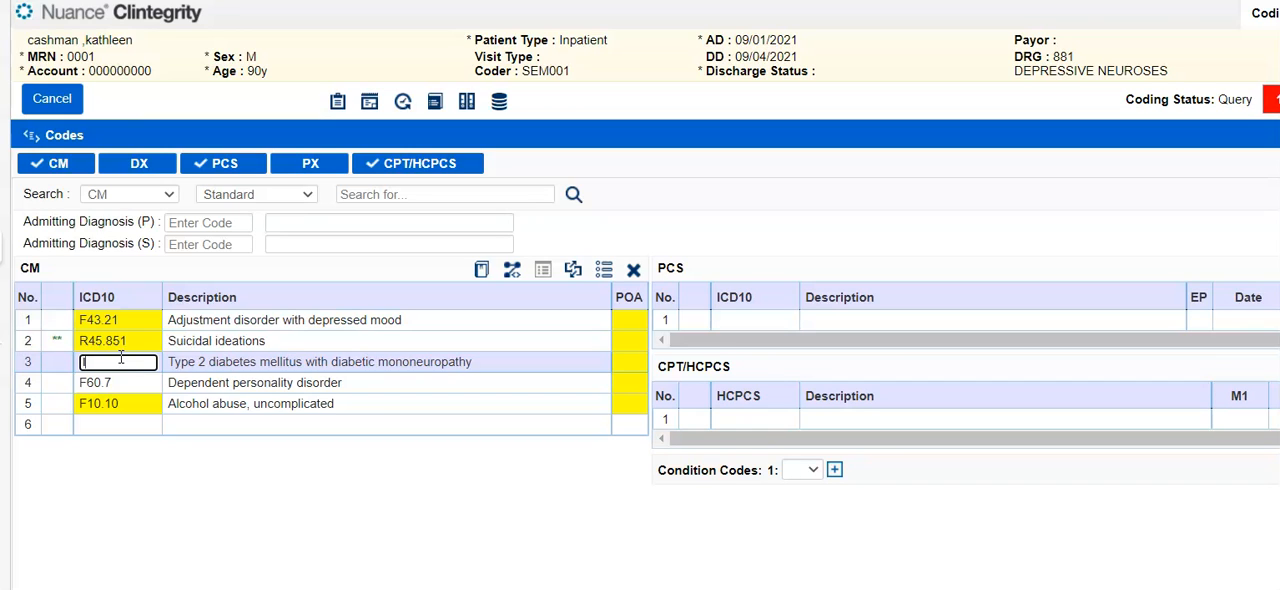
- Overwrite the diabetes row with I21.9, then replace it with E84.0 cystic fibrosis
{"action": "type", "text": "I21.9"}
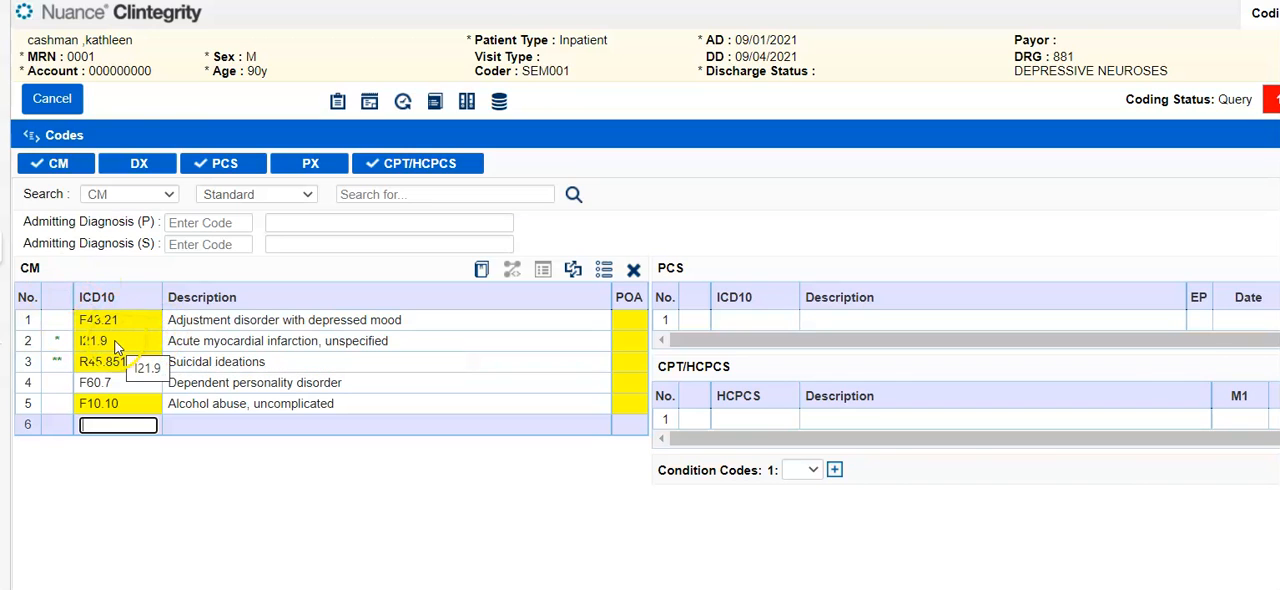
{"action": "double_click", "coordinate": [96, 340]}
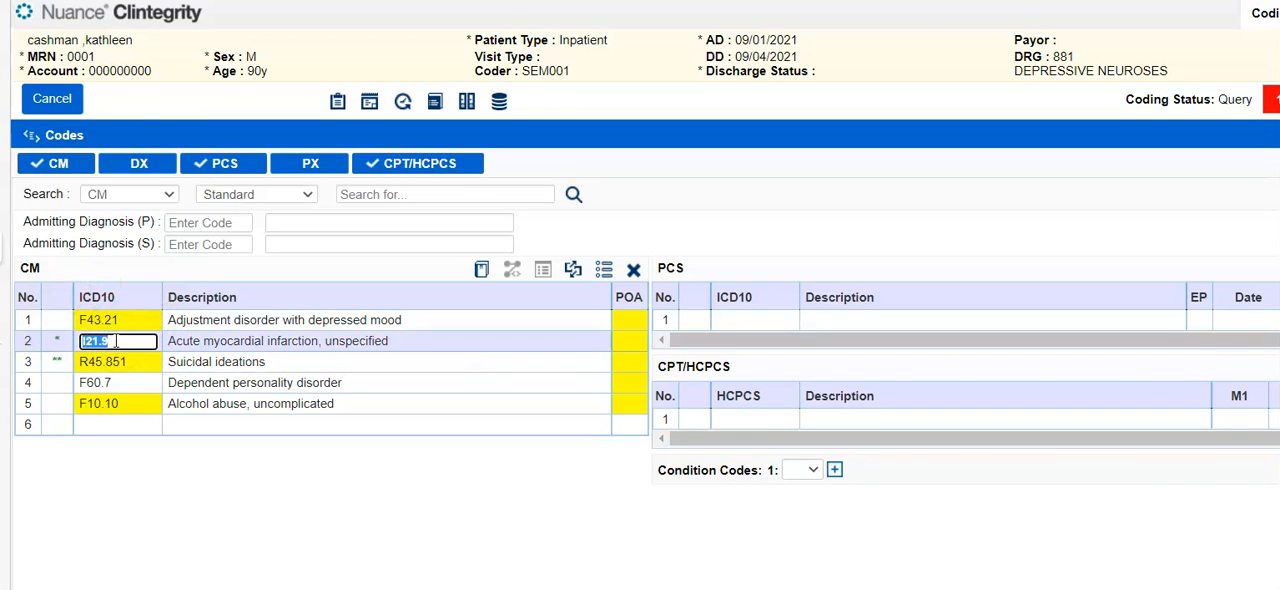
{"action": "type", "text": "E84.0"}
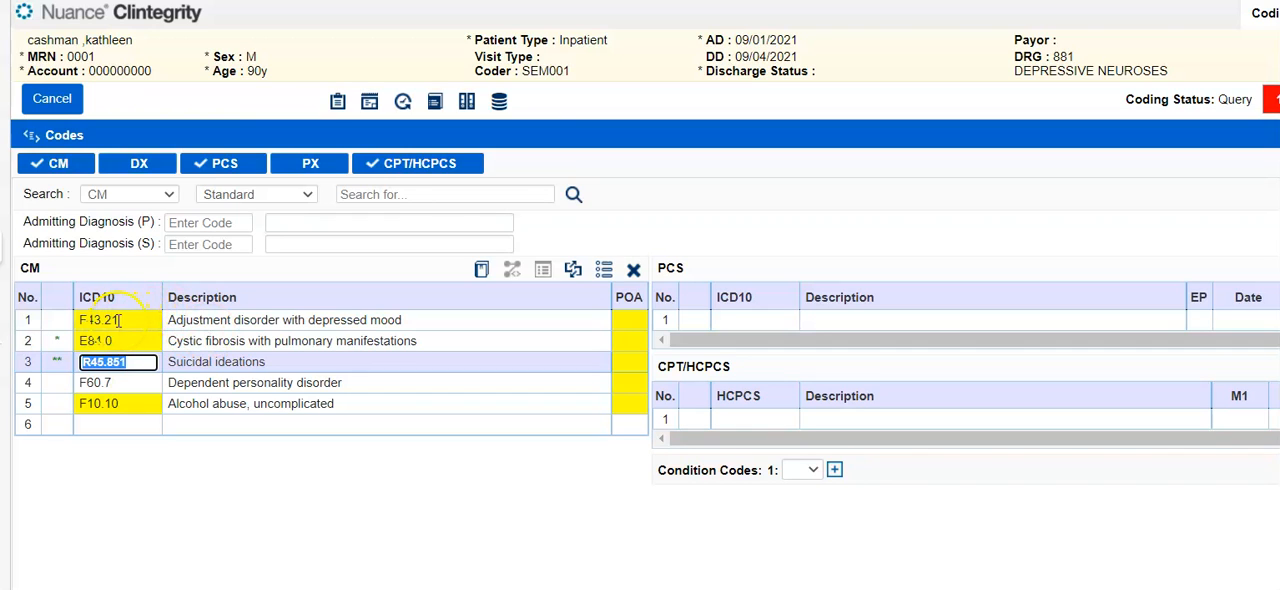
- Replace the F43.21 principal diagnosis with E11.9, regrouping to DRG 638 Diabetes with CC
{"action": "left_click", "coordinate": [118, 320]}
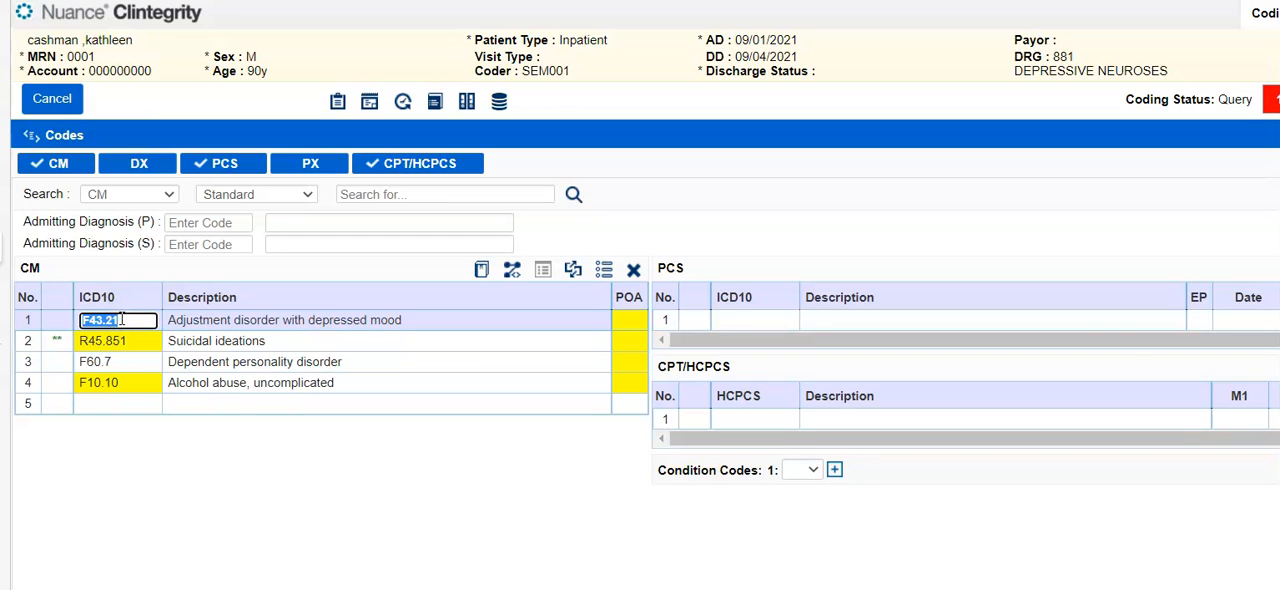
{"action": "type", "text": "E11.9"}
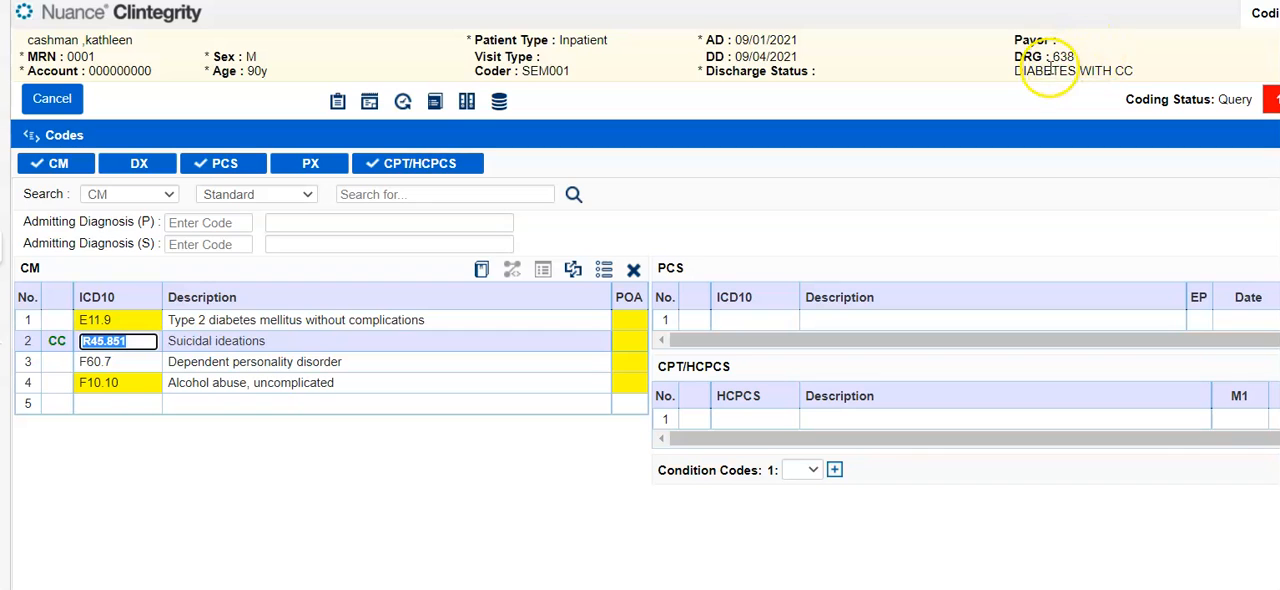
{"action": "mouse_move", "coordinate": [1048, 72]}
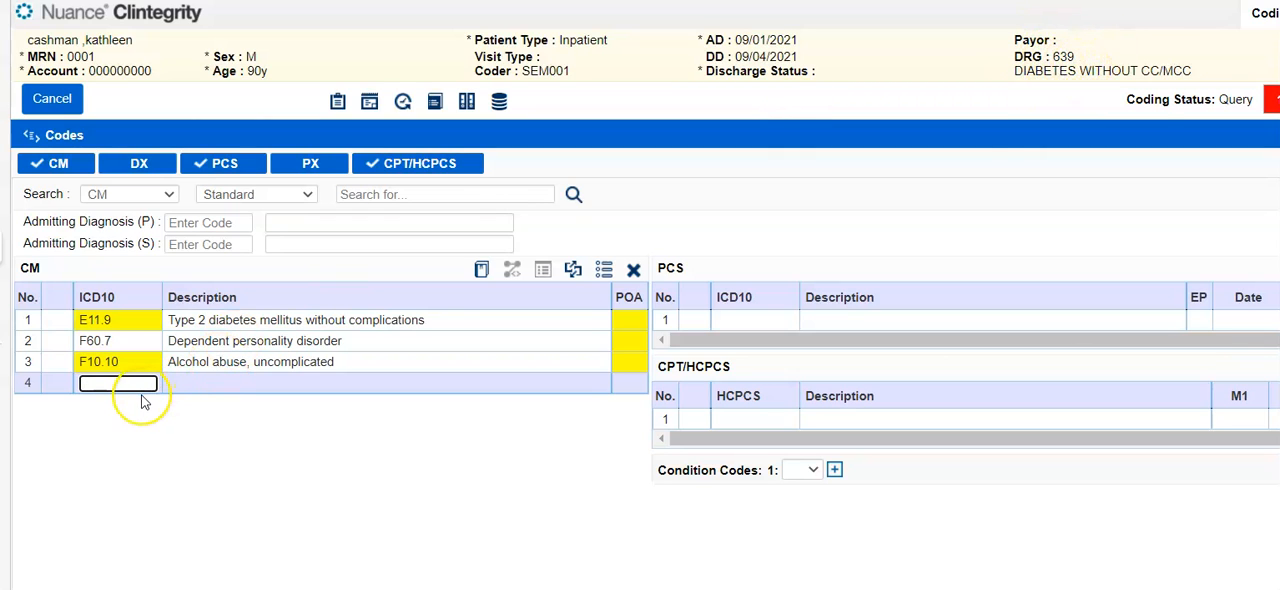
{"action": "type", "text": "R45.851"}
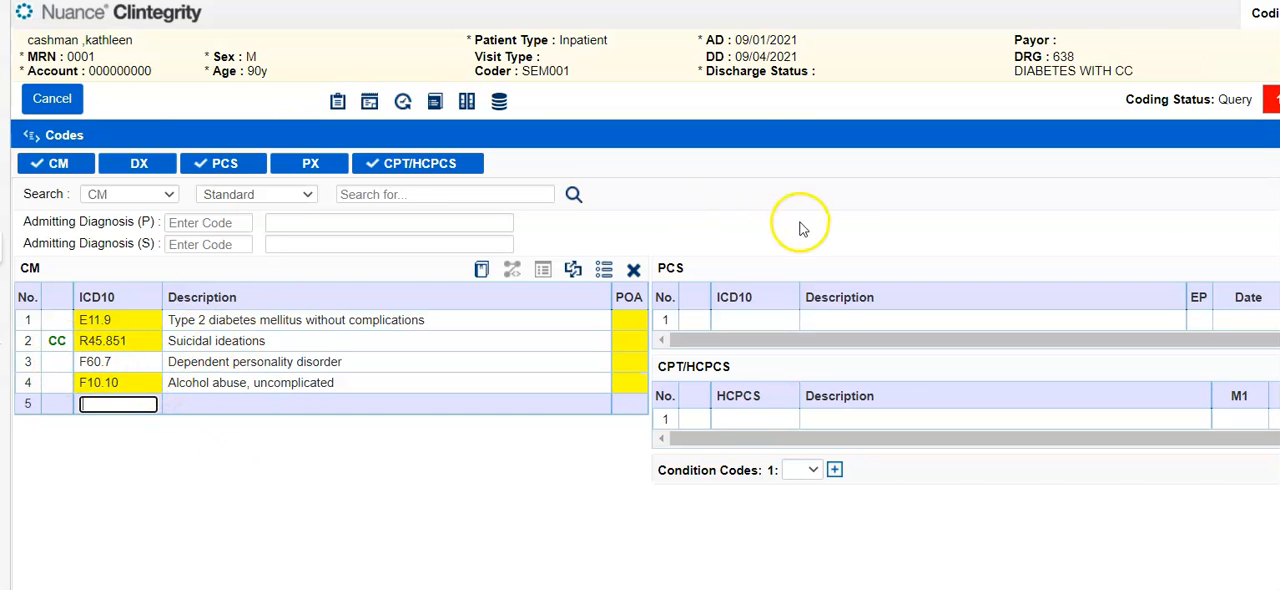
{"action": "mouse_move", "coordinate": [520, 188]}
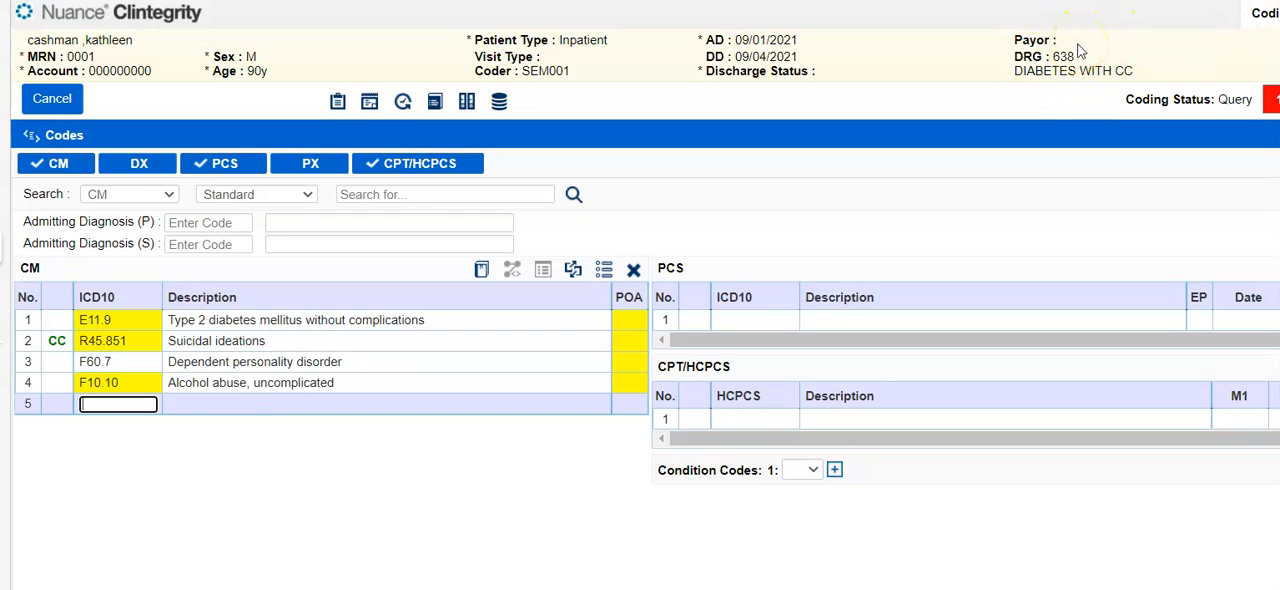
{"action": "mouse_move", "coordinate": [858, 40]}
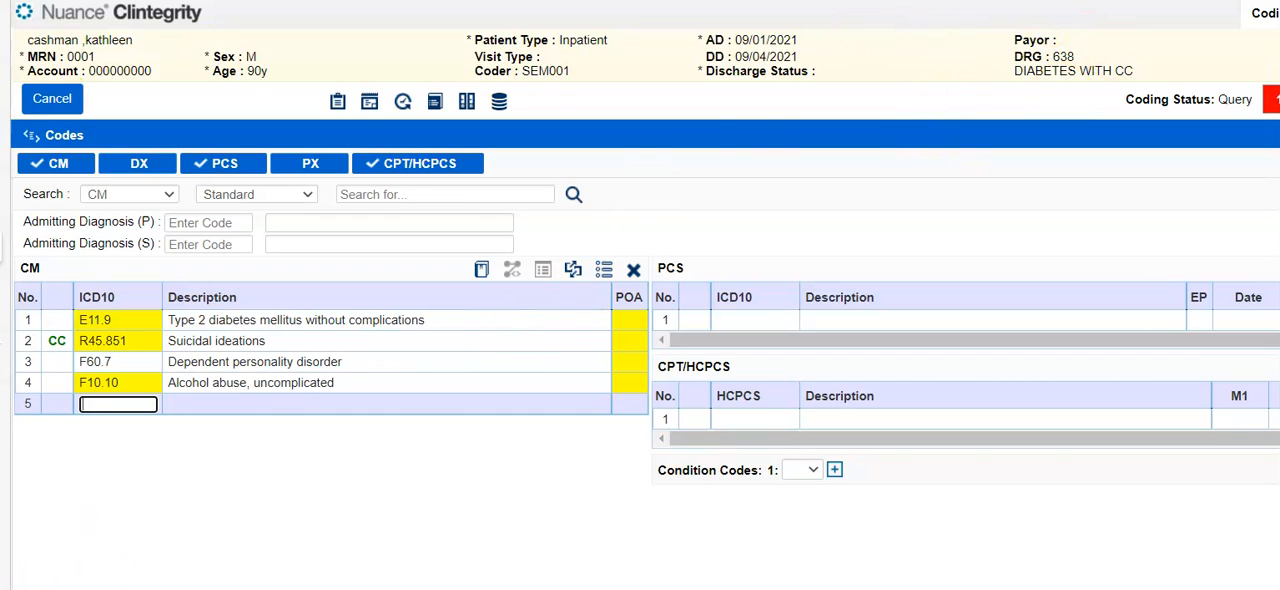
{"action": "mouse_move", "coordinate": [204, 204]}
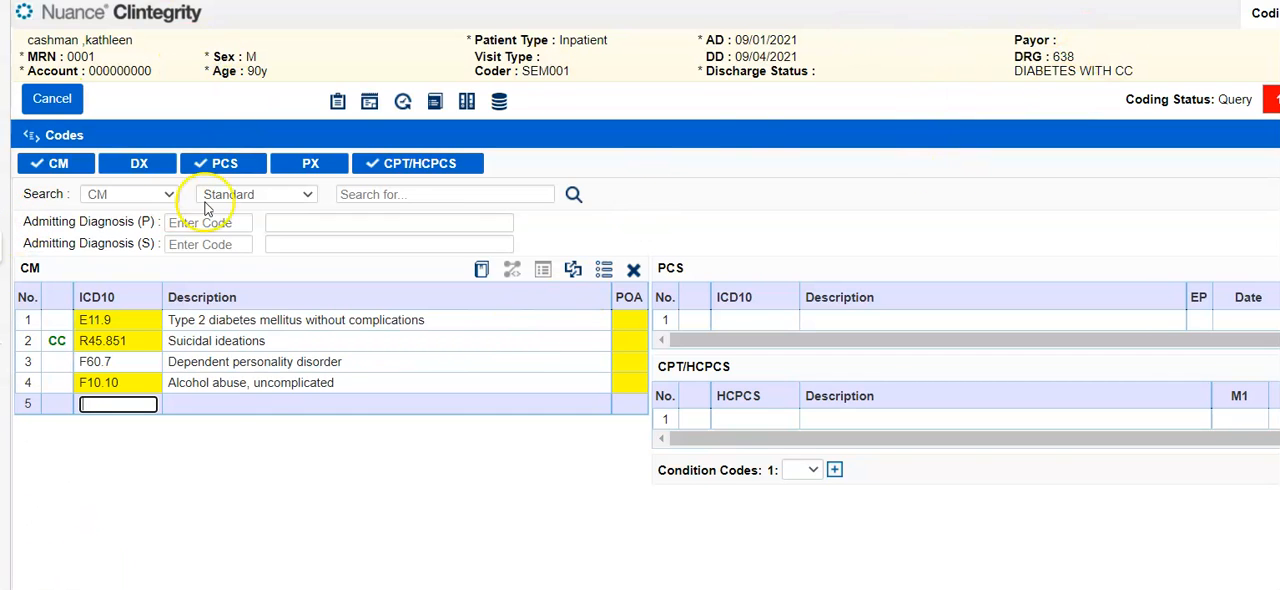